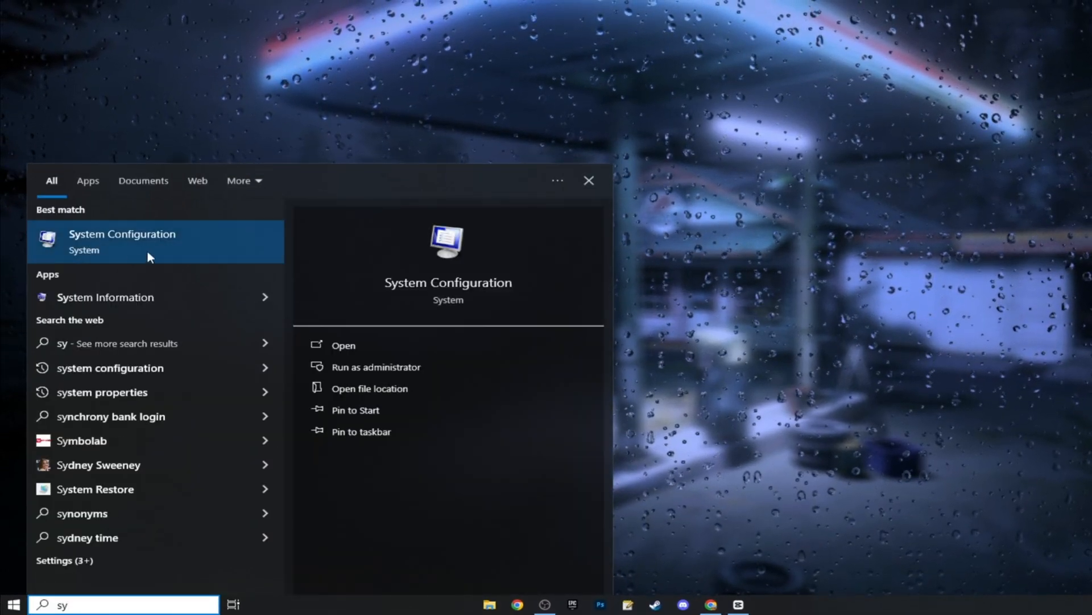
Step: Open System Configuration from the 'sy' search results
click(121, 242)
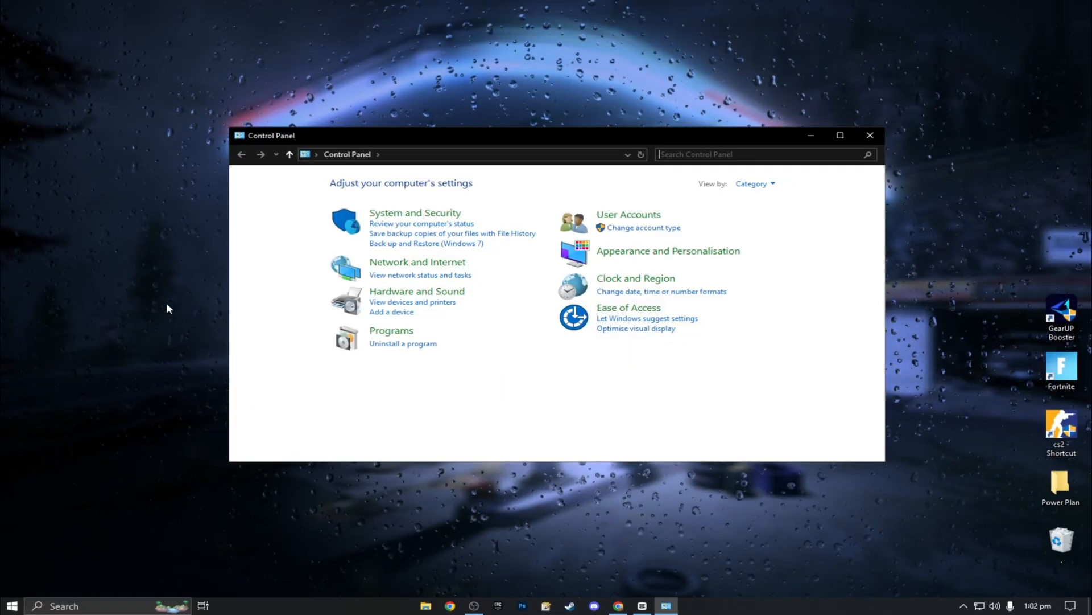
Step: Open Network and Sharing Centre, then the Ethernet status and its Properties
click(420, 275)
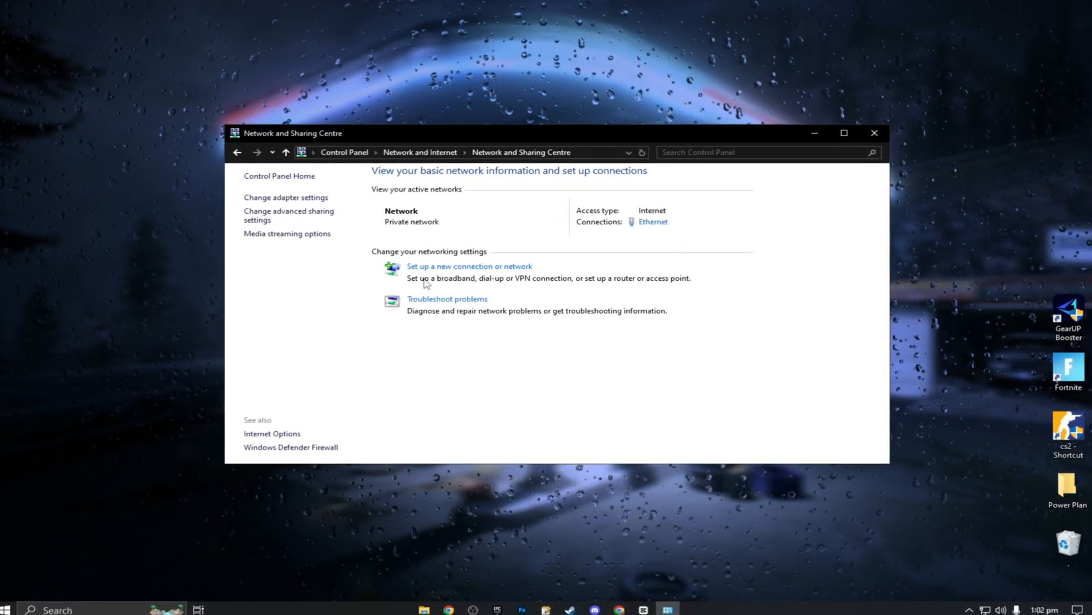
click(653, 222)
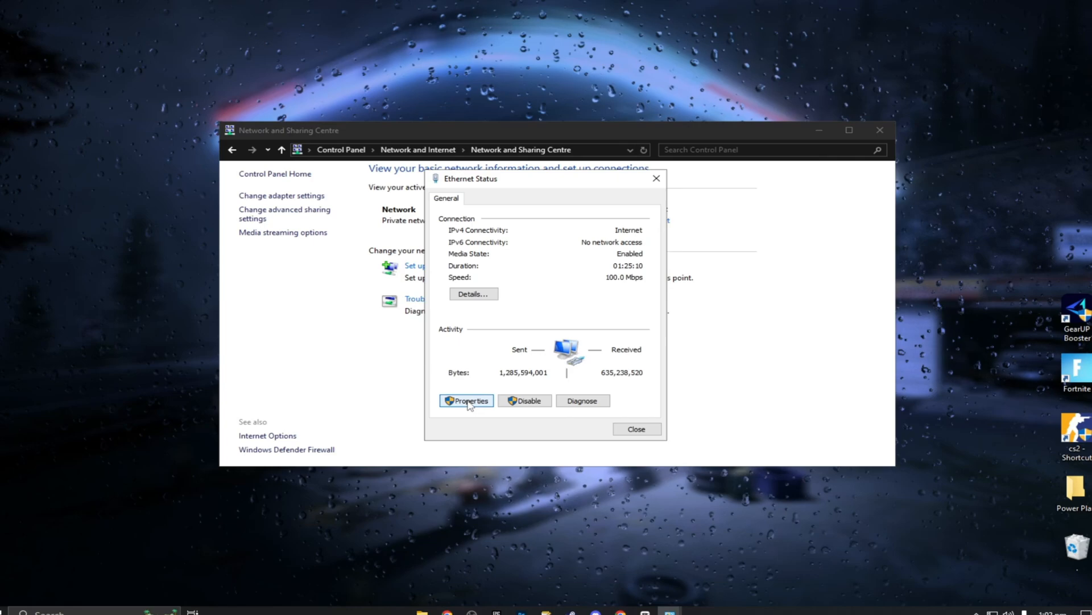
click(466, 400)
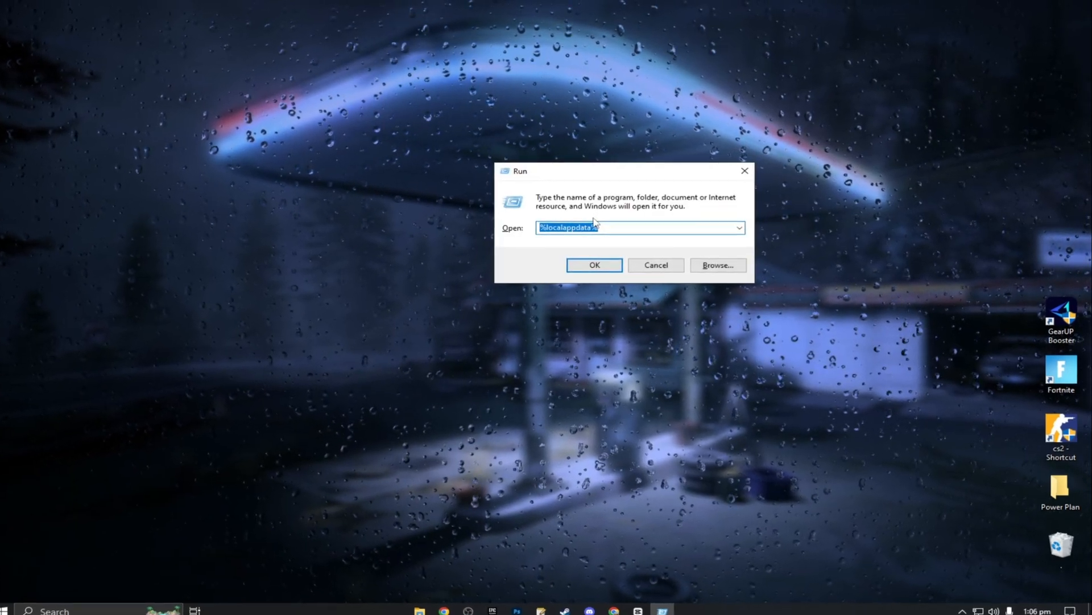
Step: Open %localappdata%, then permanently delete all 130 Recycle Bin items
click(594, 264)
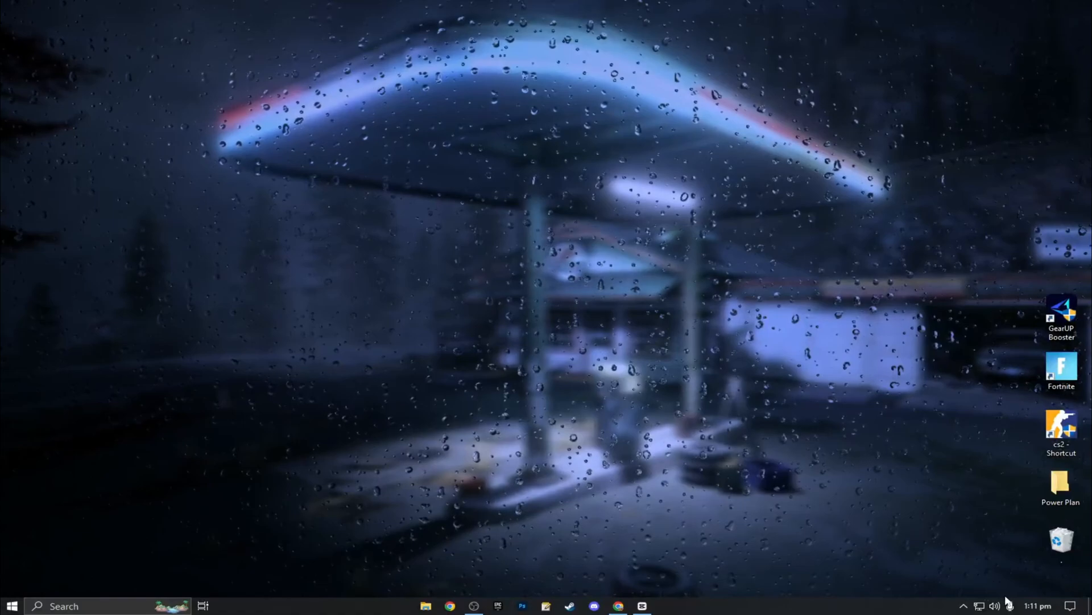
drag(1061, 540, 517, 252)
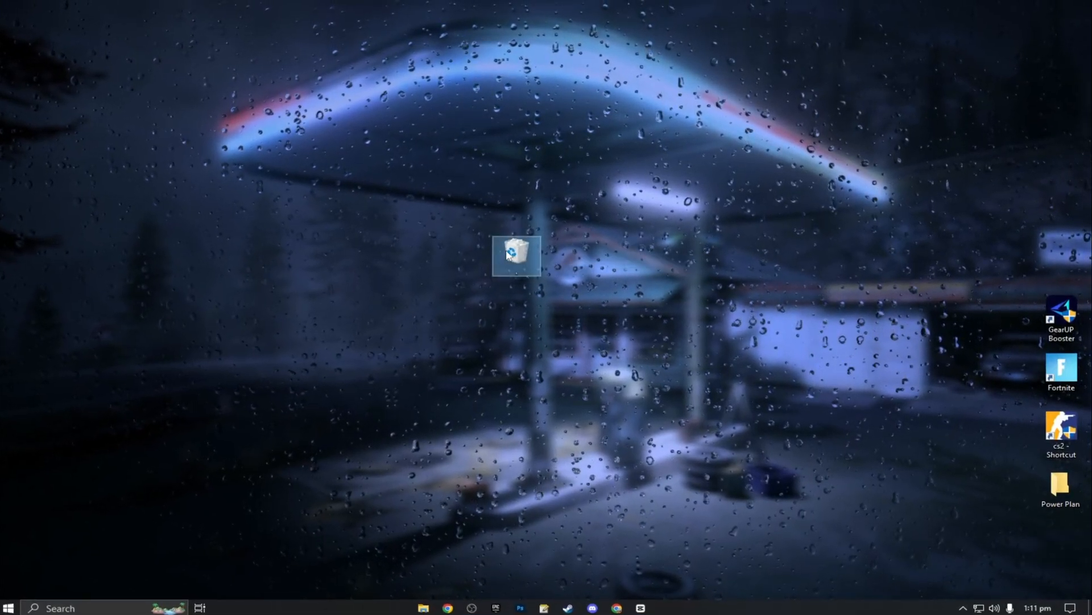
double_click(517, 255)
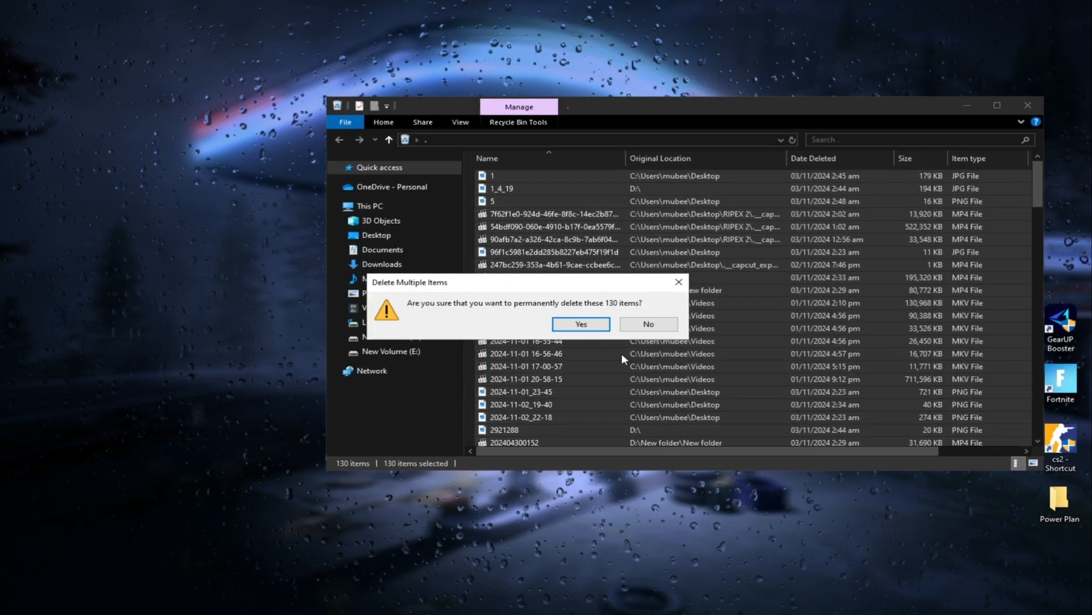
click(580, 324)
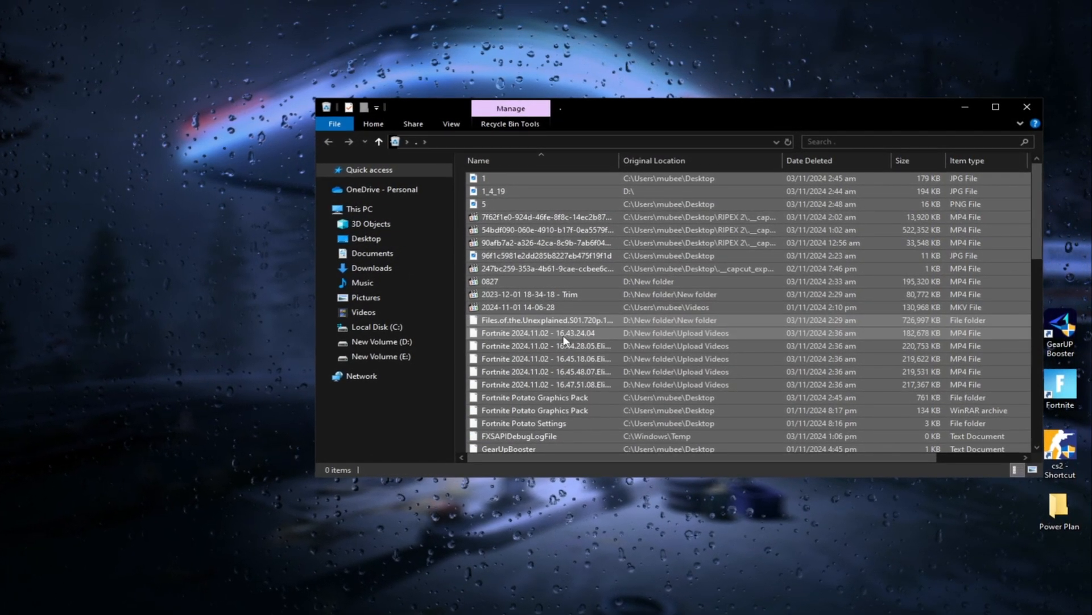
click(1023, 107)
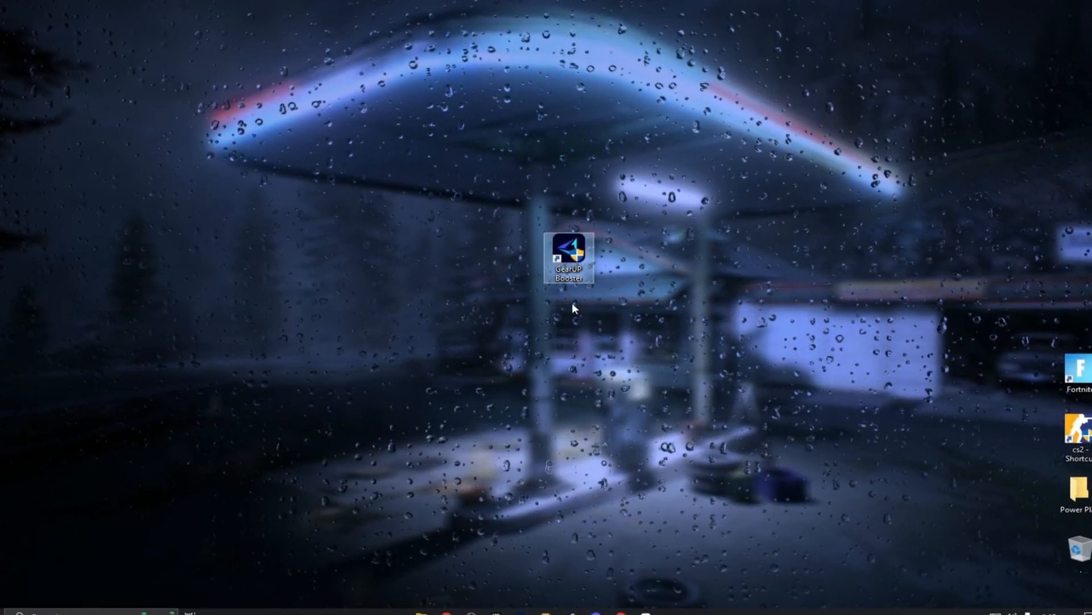
Step: Launch GearUP Booster and start its free-trial download
double_click(568, 254)
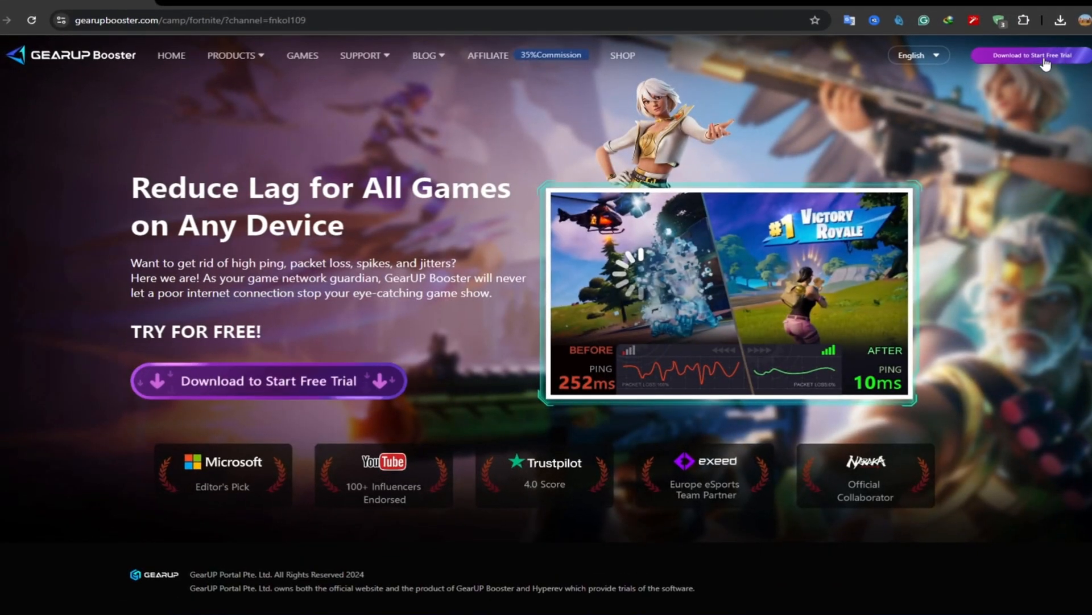
click(1044, 55)
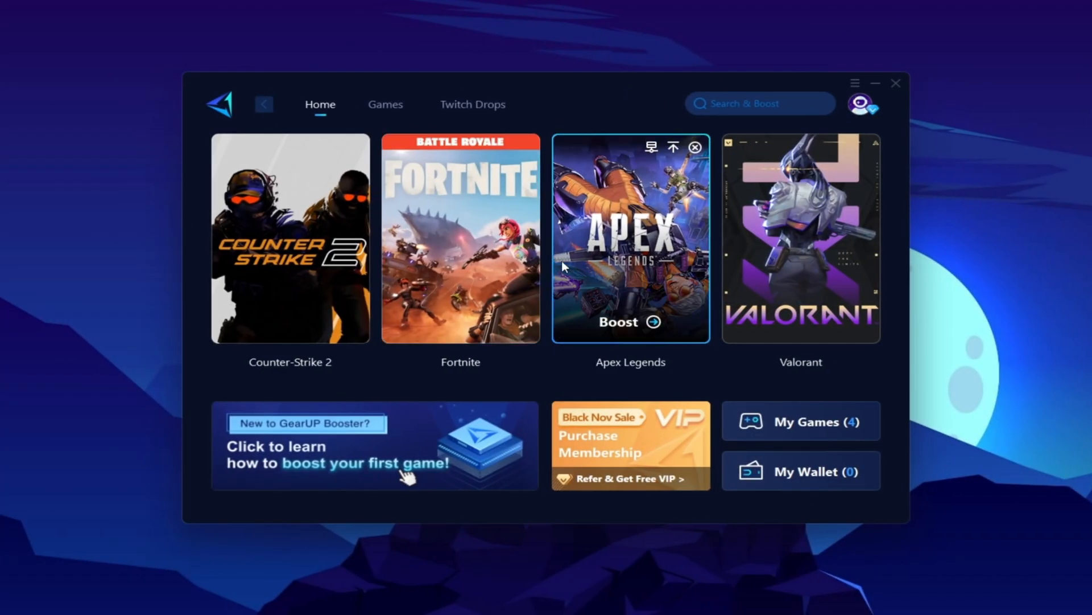
mouse_move(531, 376)
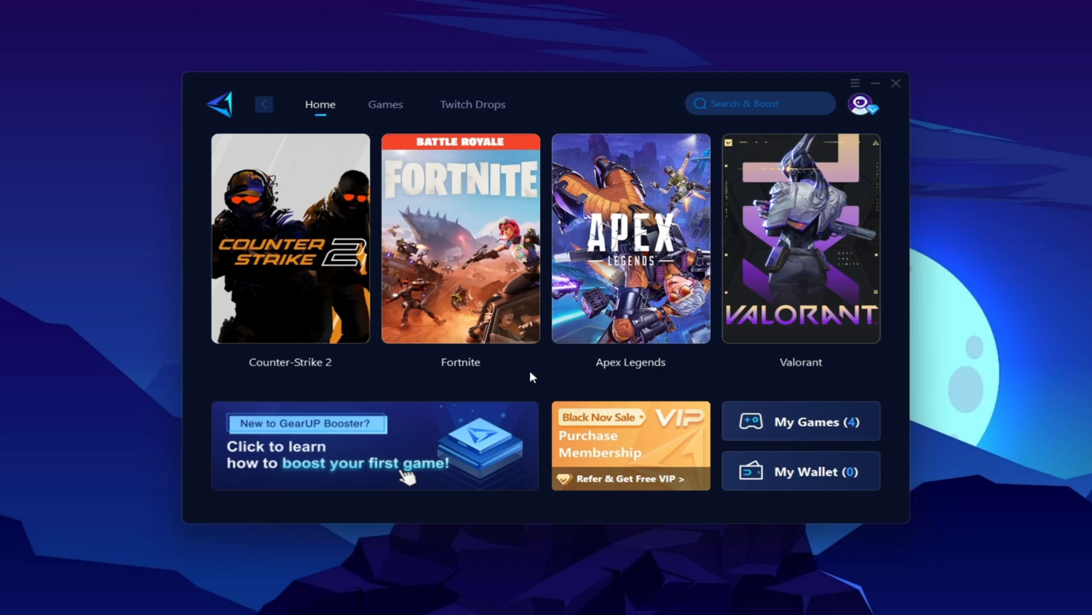
mouse_move(546, 383)
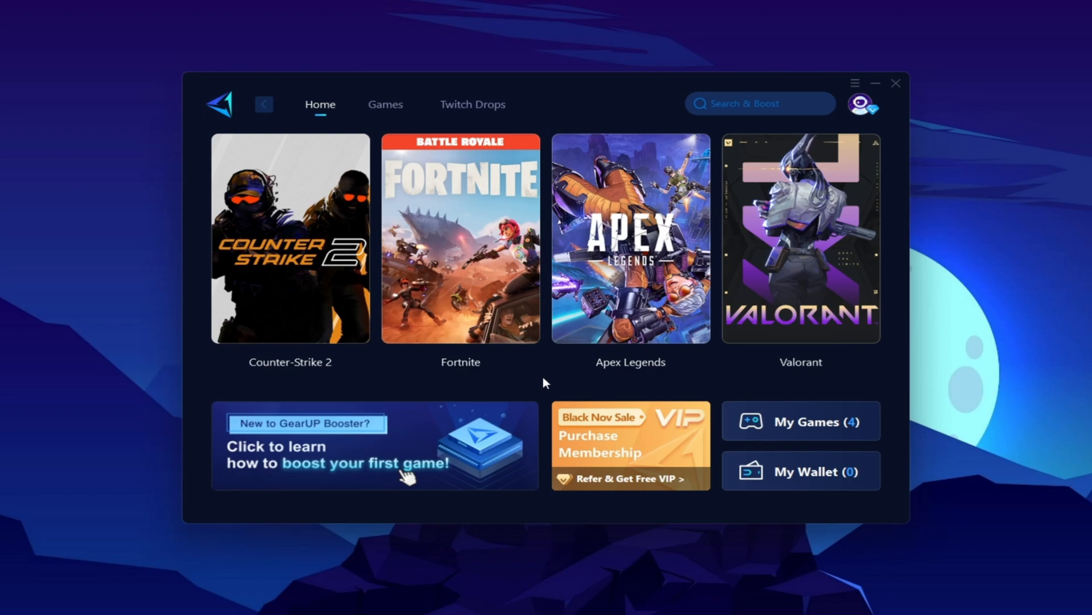
Step: Browse the Action and Racing game categories, then return to the Home list
click(385, 104)
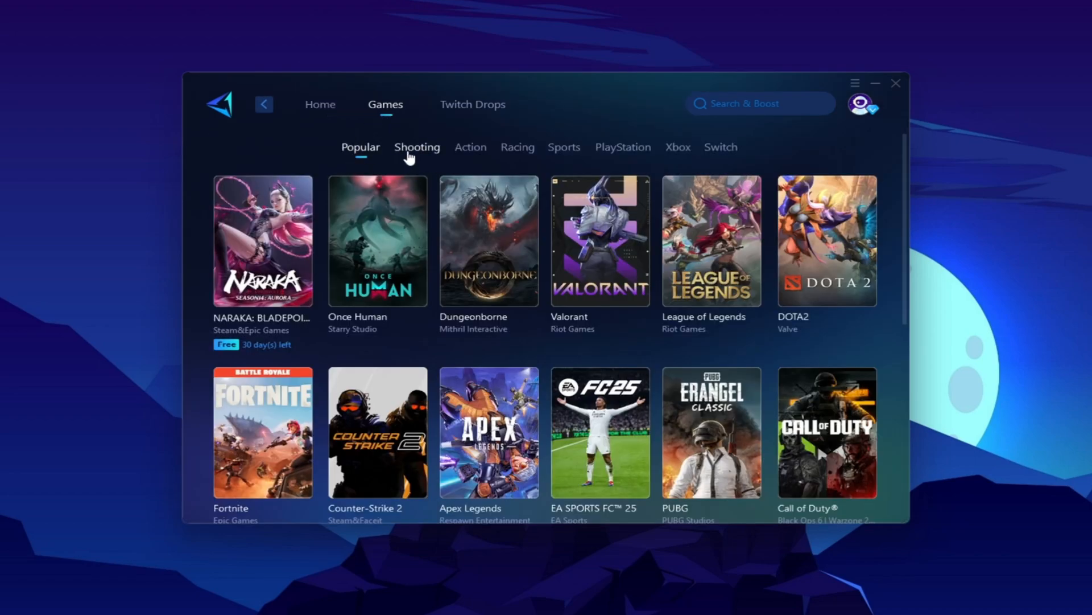
click(471, 147)
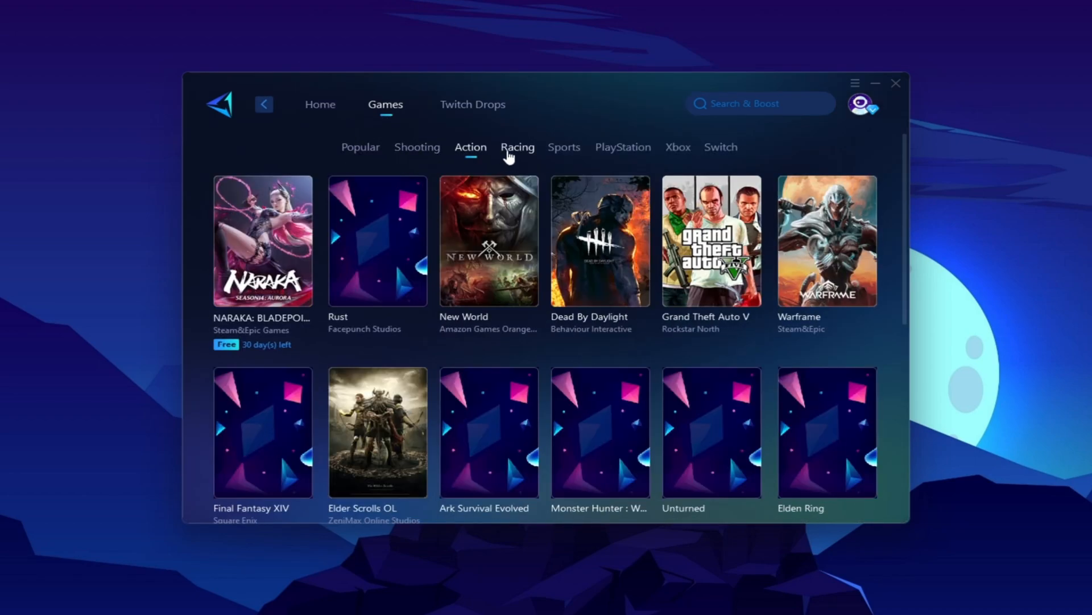
click(518, 147)
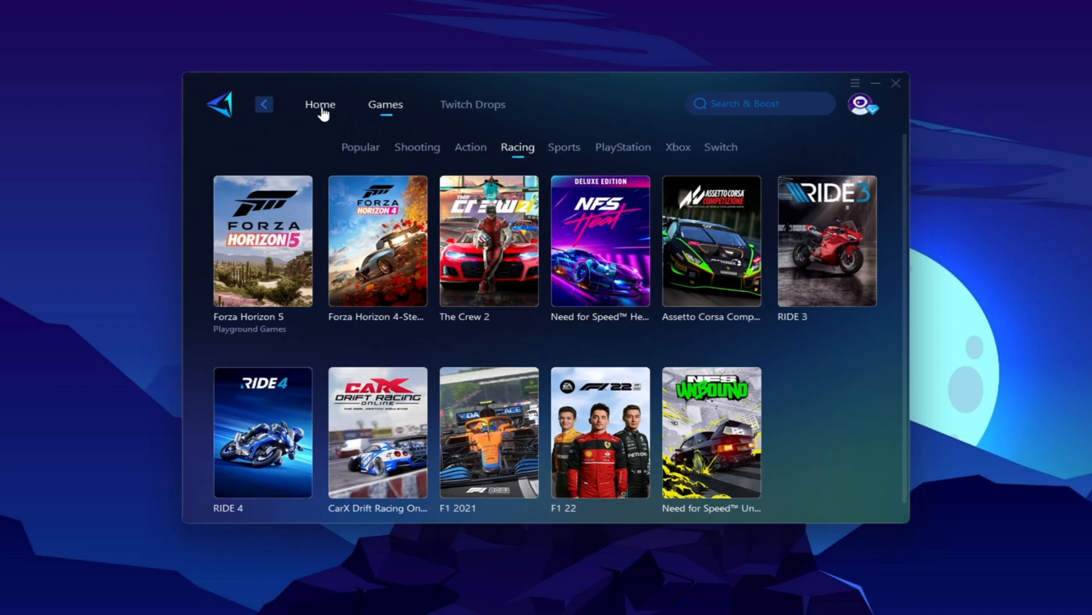
click(321, 104)
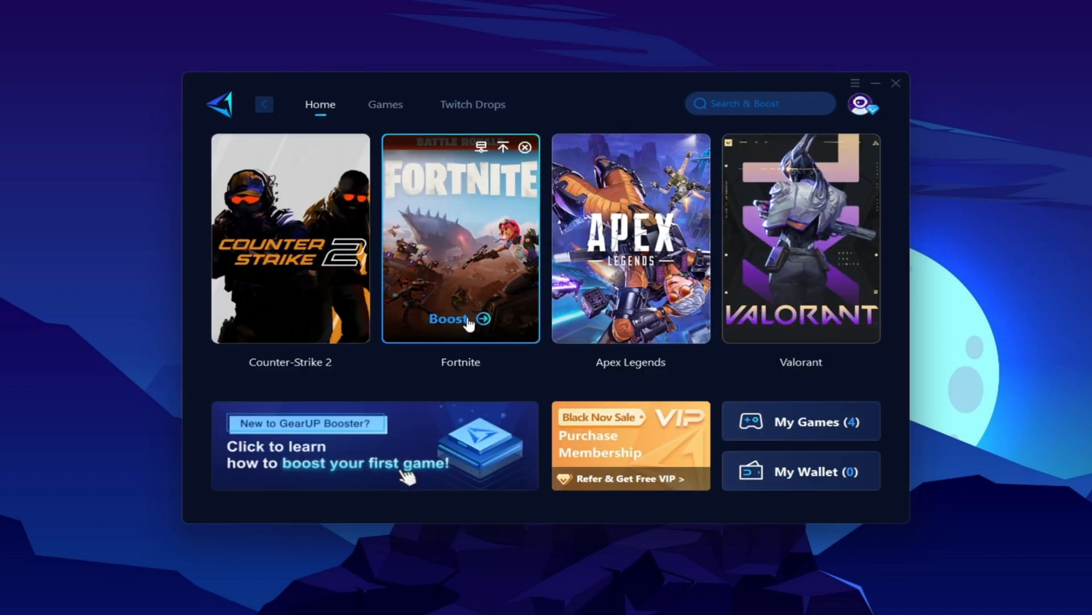
mouse_move(480, 327)
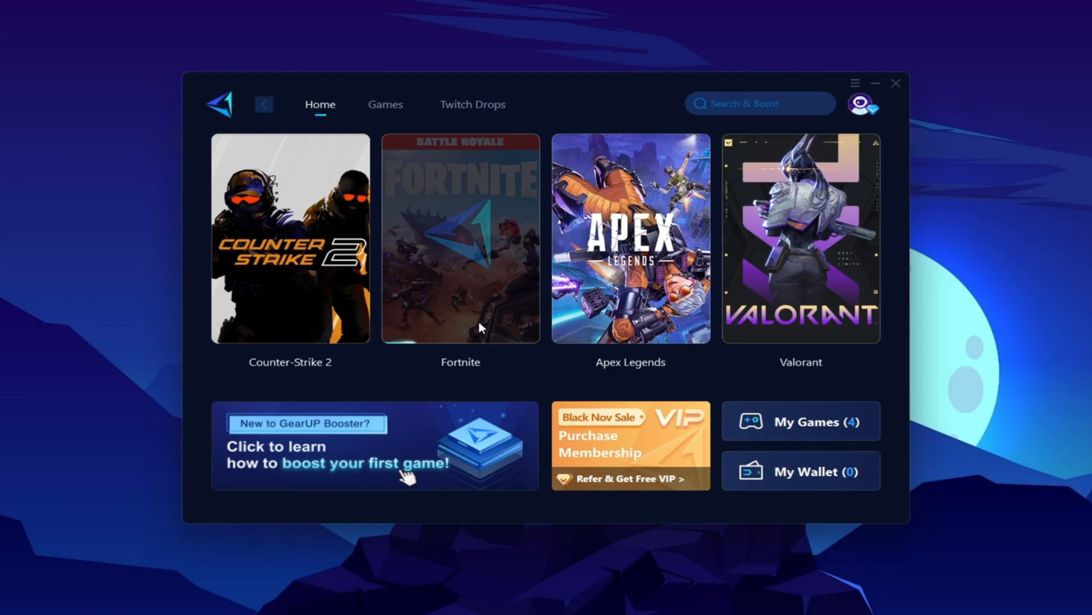
Step: Boost Fortnite and dismiss the 'Epic platform is boosted' banner
click(460, 237)
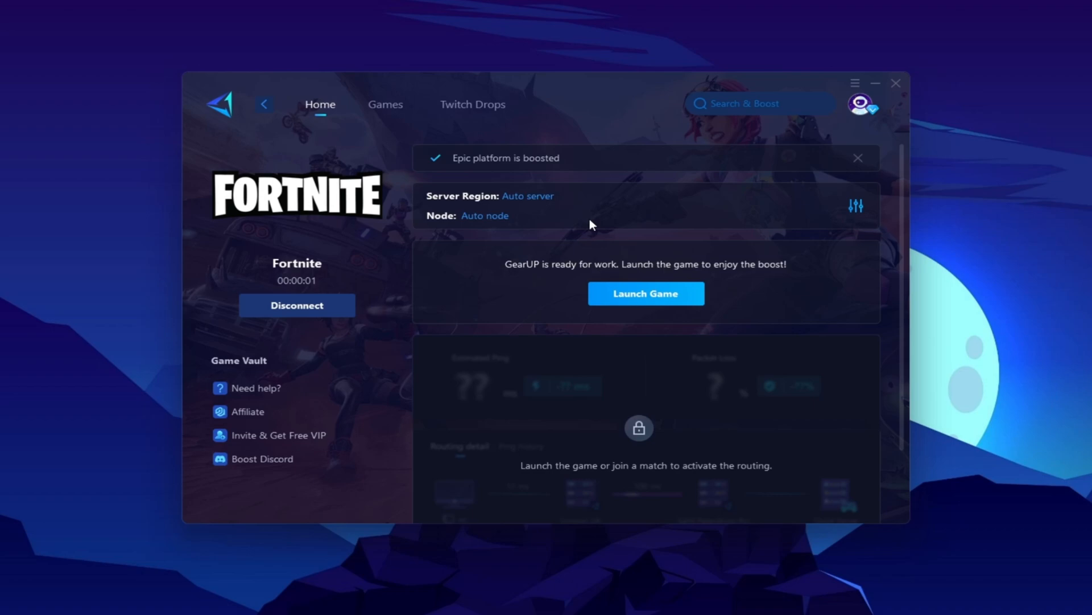
mouse_move(551, 259)
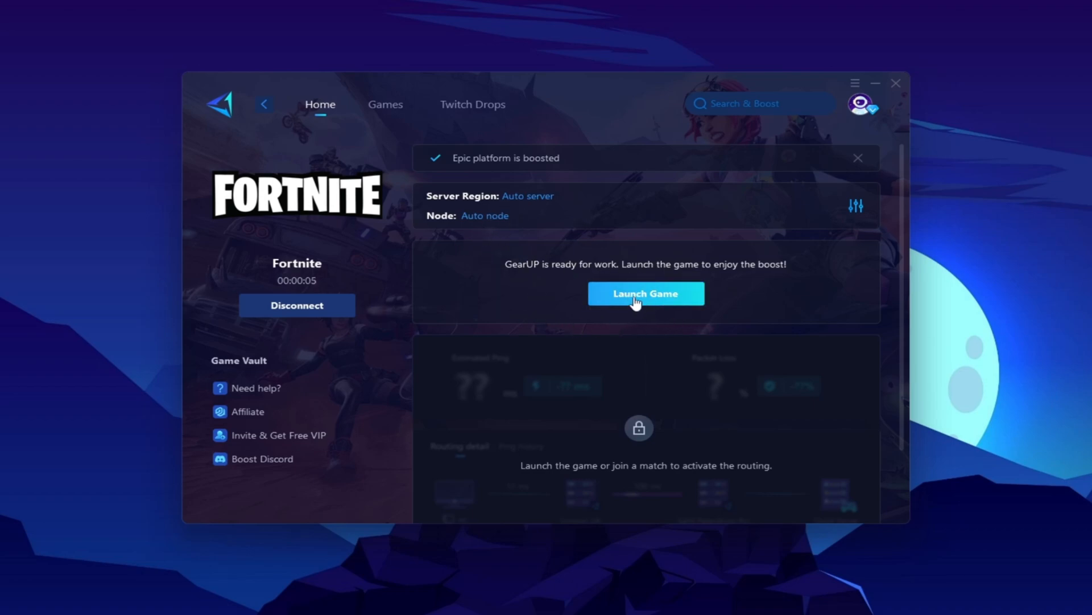
mouse_move(627, 323)
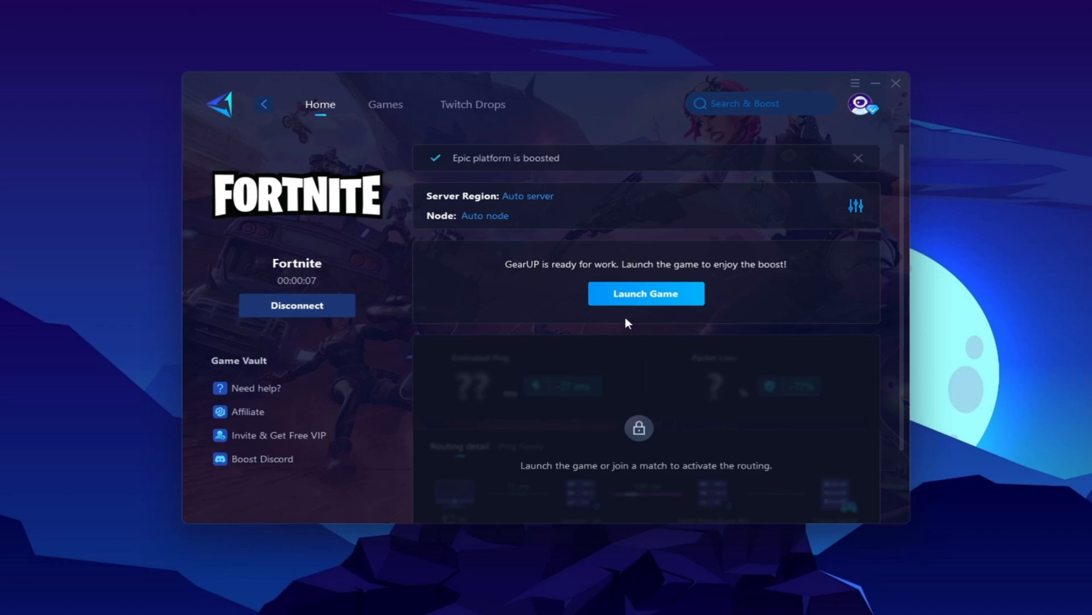
mouse_move(648, 331)
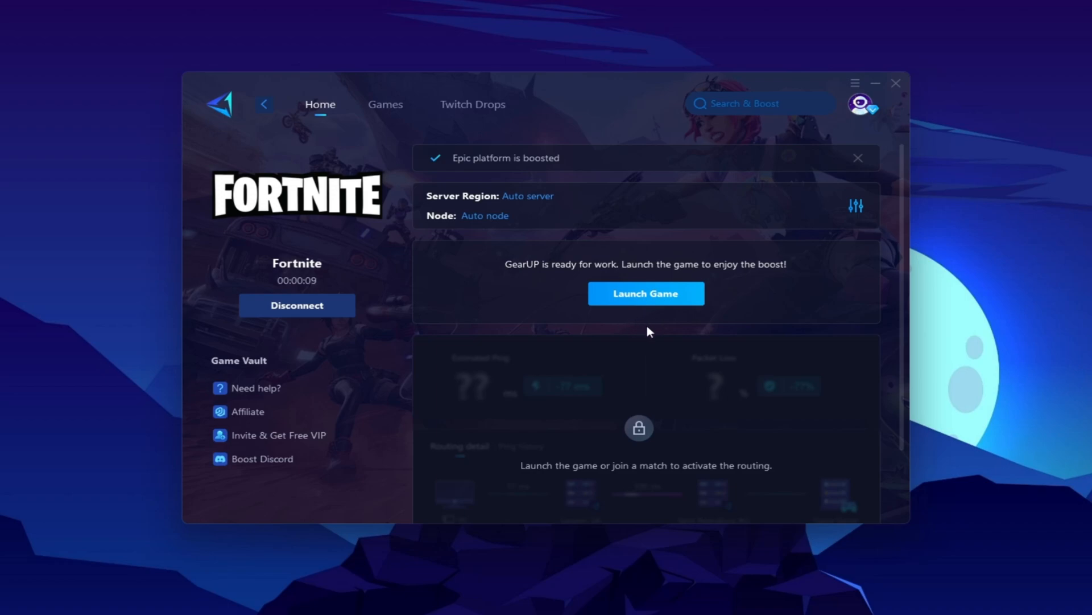
click(858, 157)
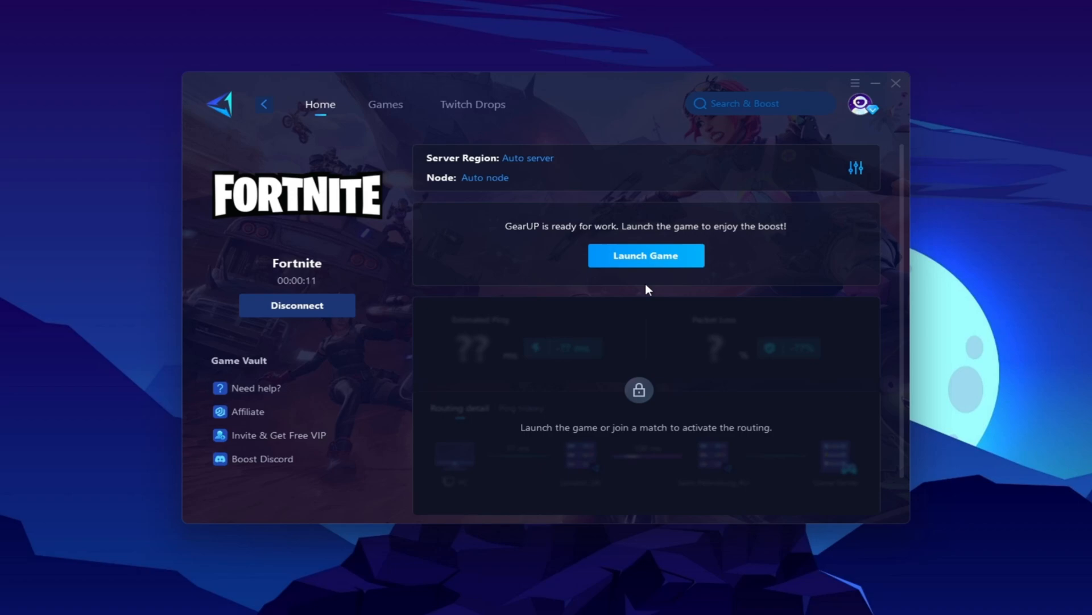
mouse_move(636, 288)
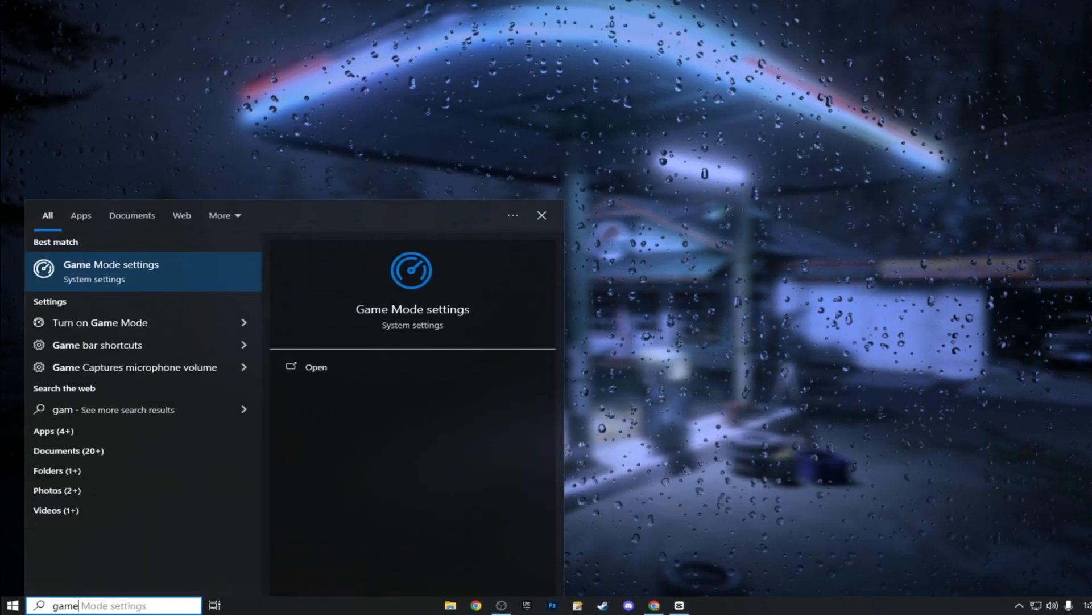
Step: Switch Game Mode off, then check the Game Bar and Captures settings
click(110, 271)
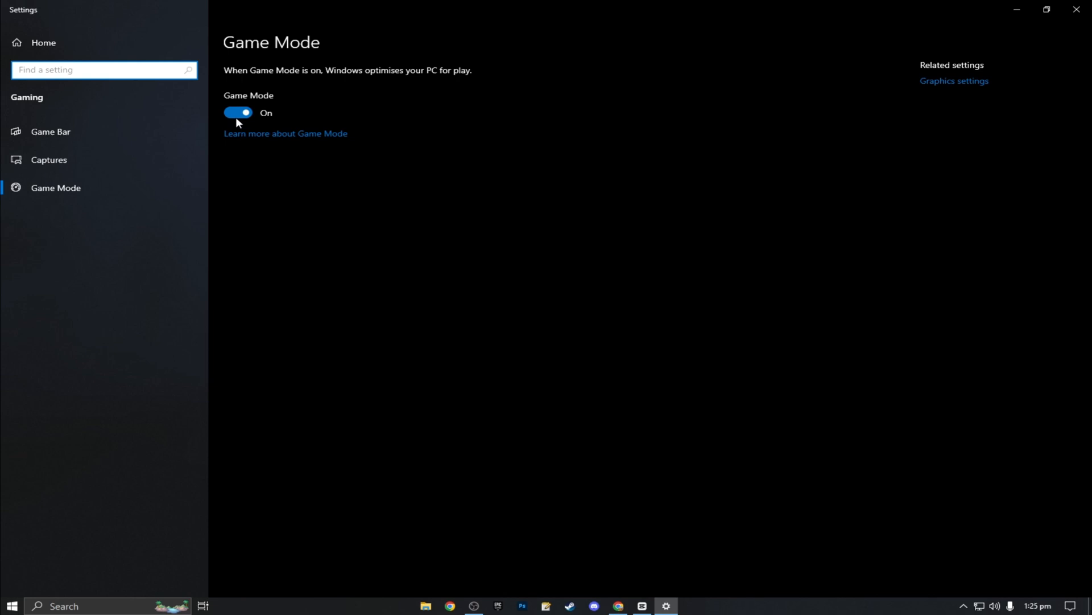
click(237, 112)
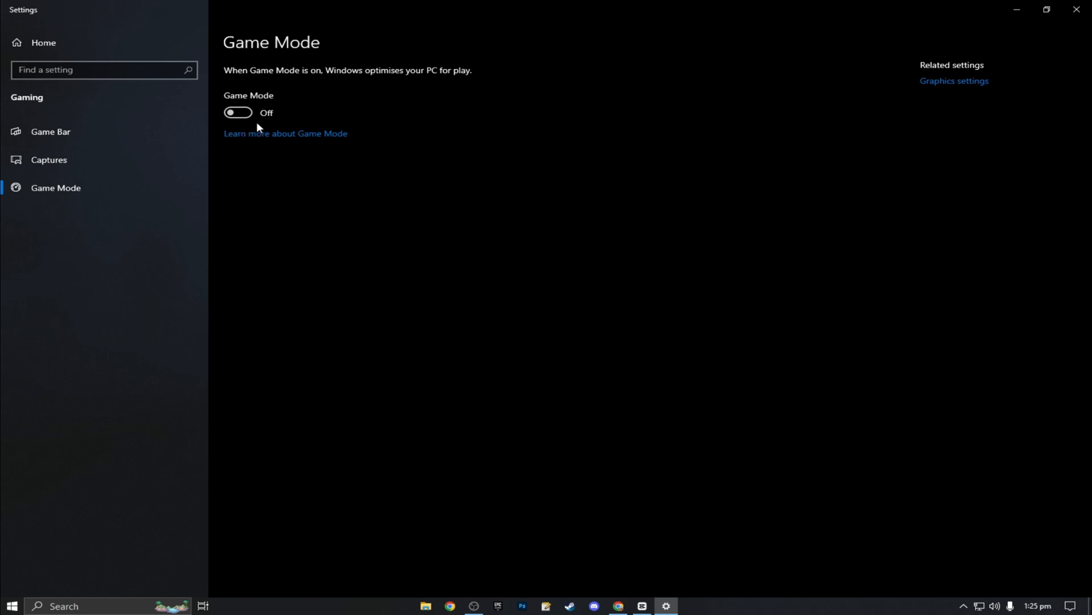
mouse_move(278, 109)
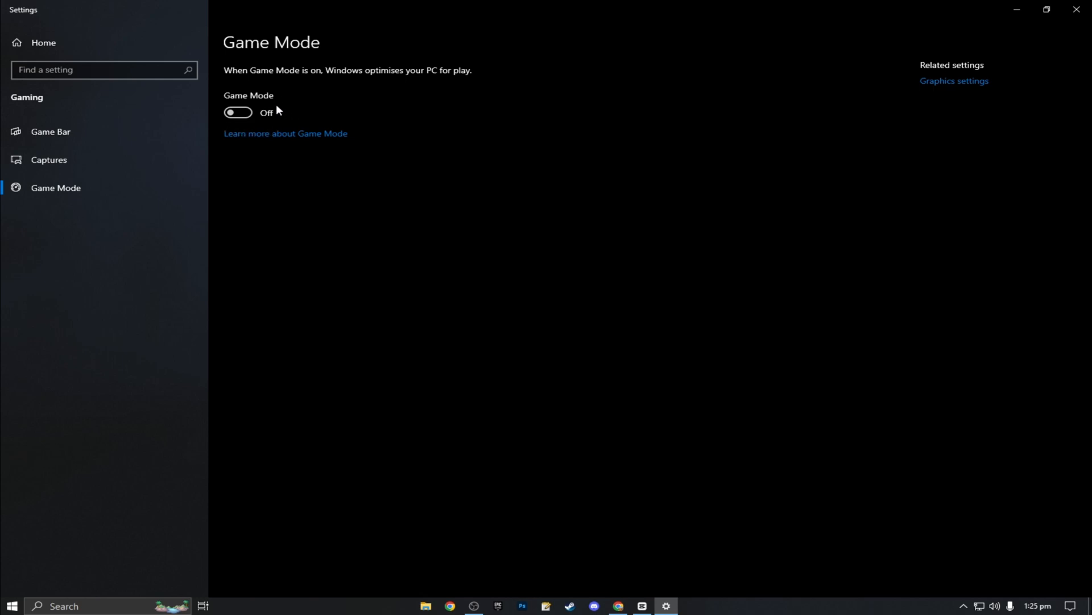
mouse_move(260, 110)
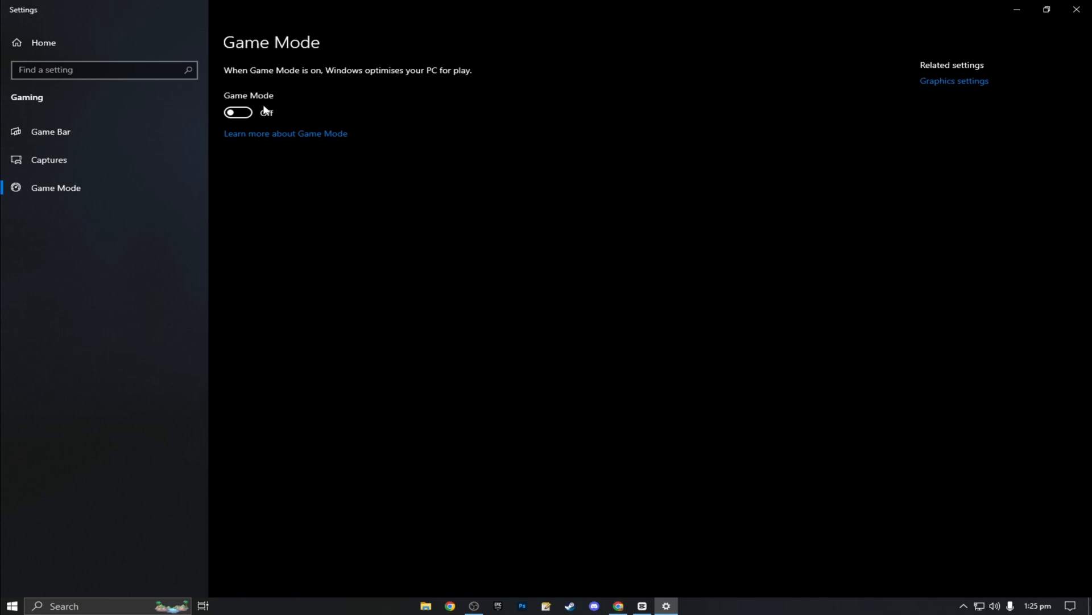
mouse_move(245, 138)
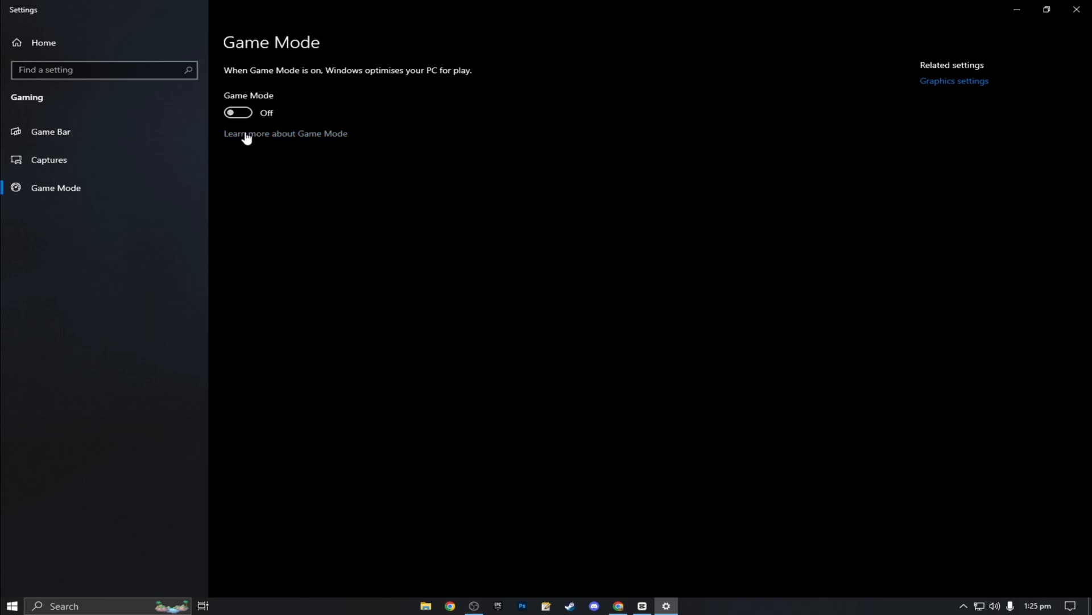
mouse_move(88, 136)
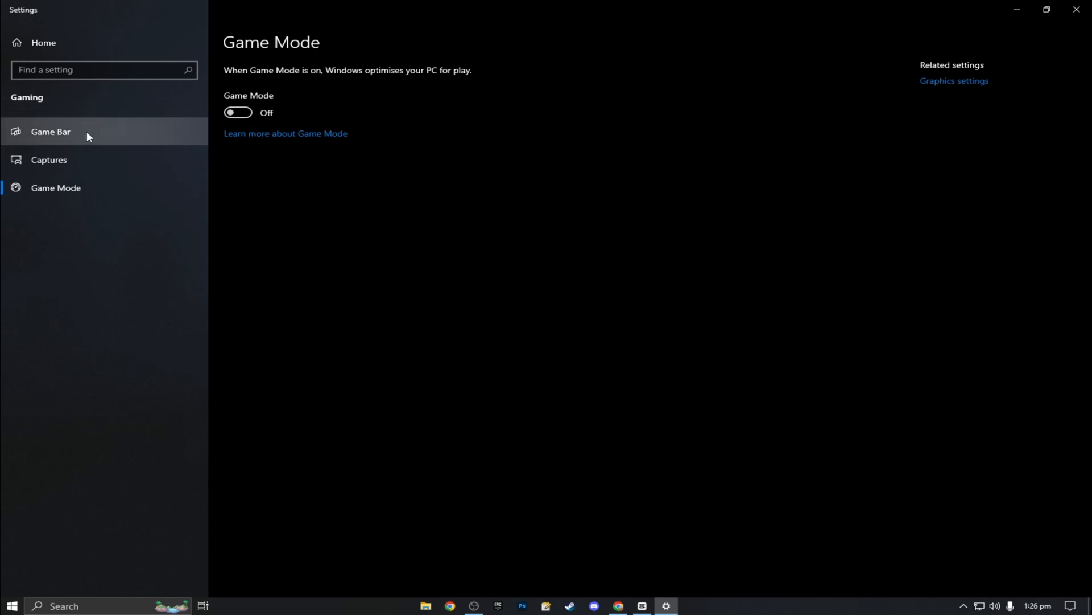
click(51, 131)
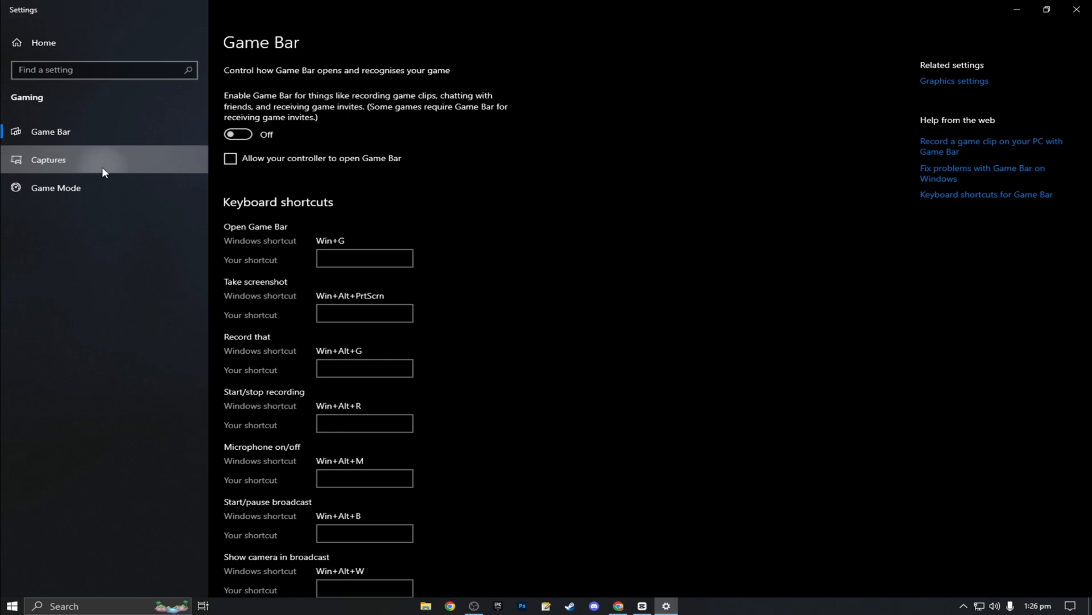
click(48, 159)
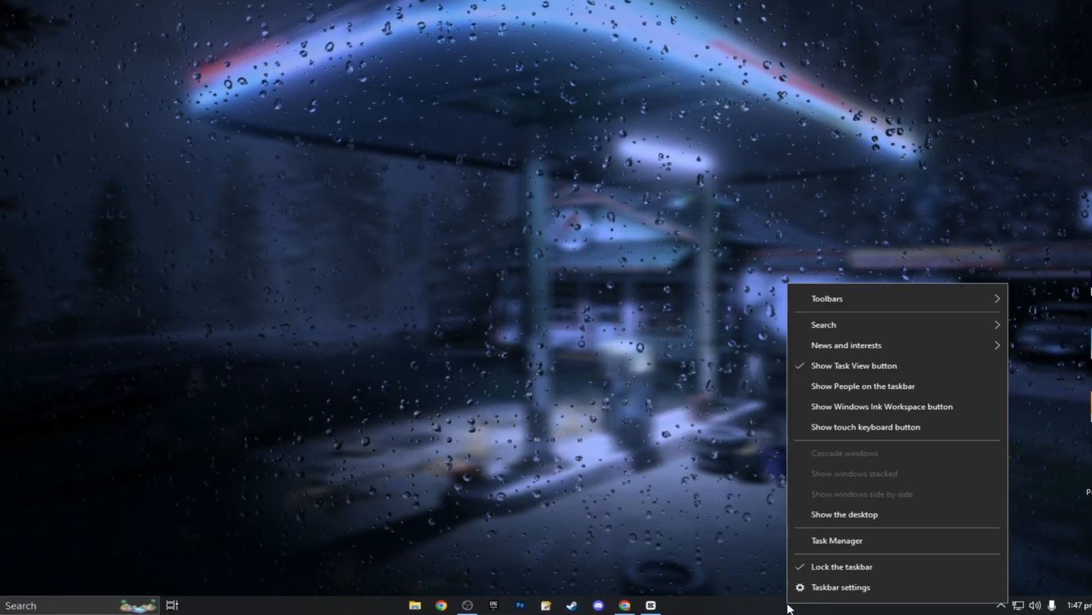
Step: Review Task Manager's startup entries, including Xbox, Riot Client and EpicGamesLauncher
click(838, 541)
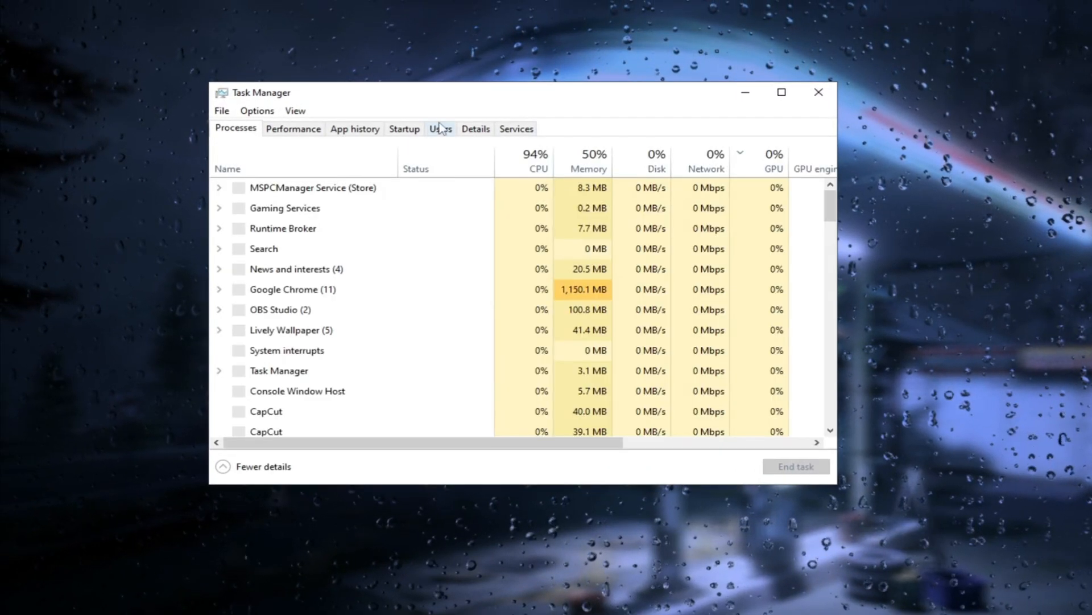
click(404, 128)
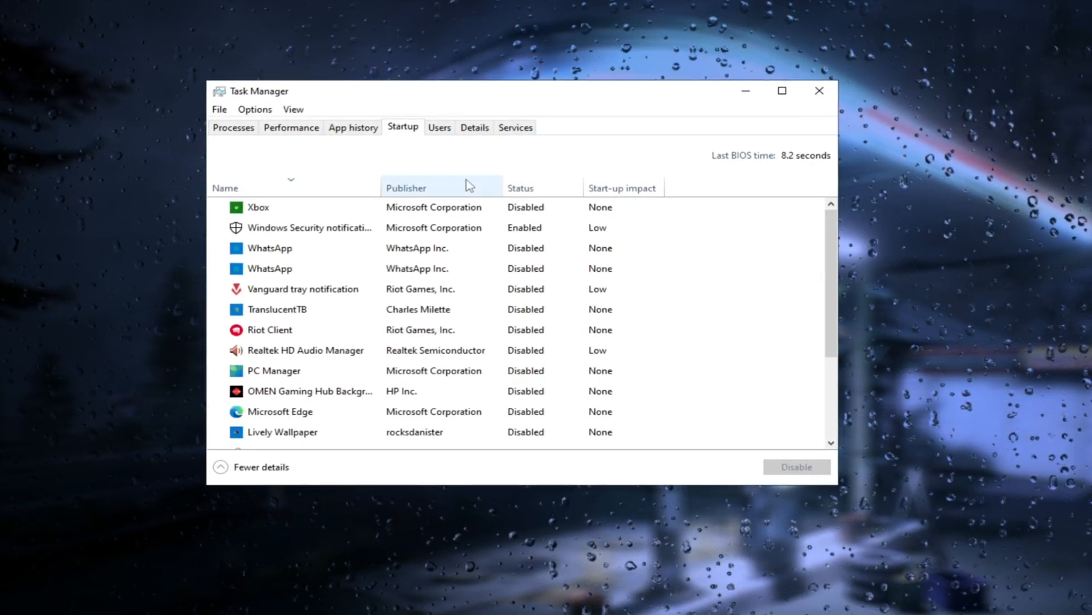
click(256, 206)
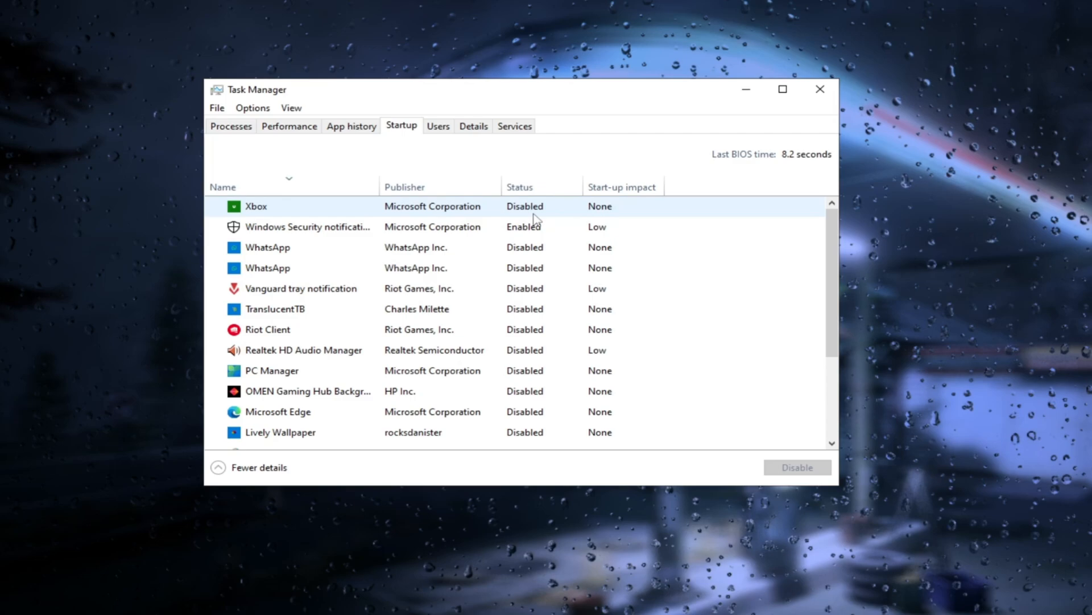
click(266, 329)
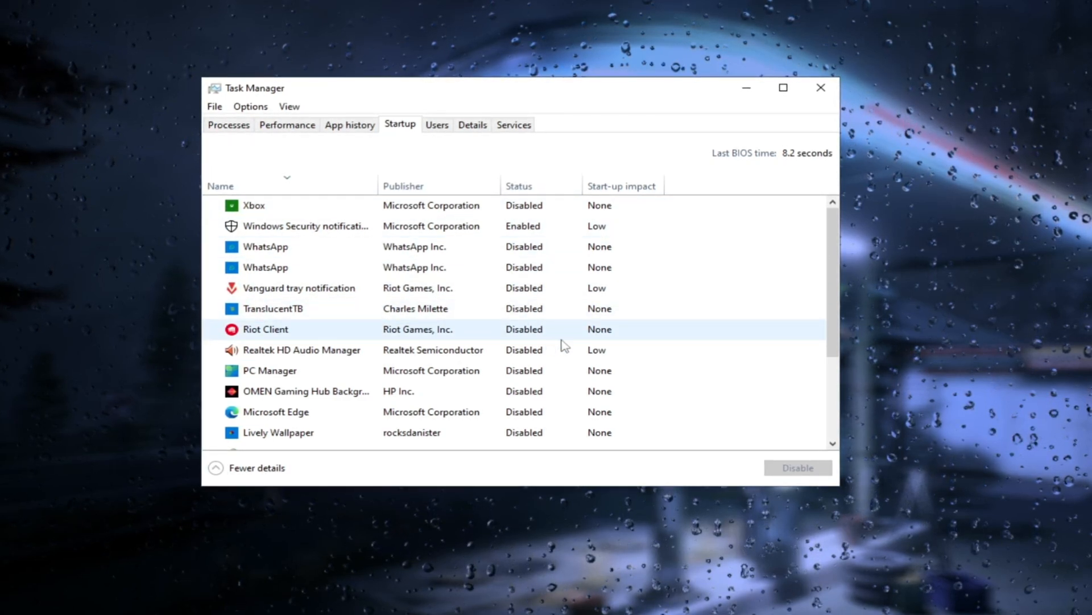
scroll(down, 3)
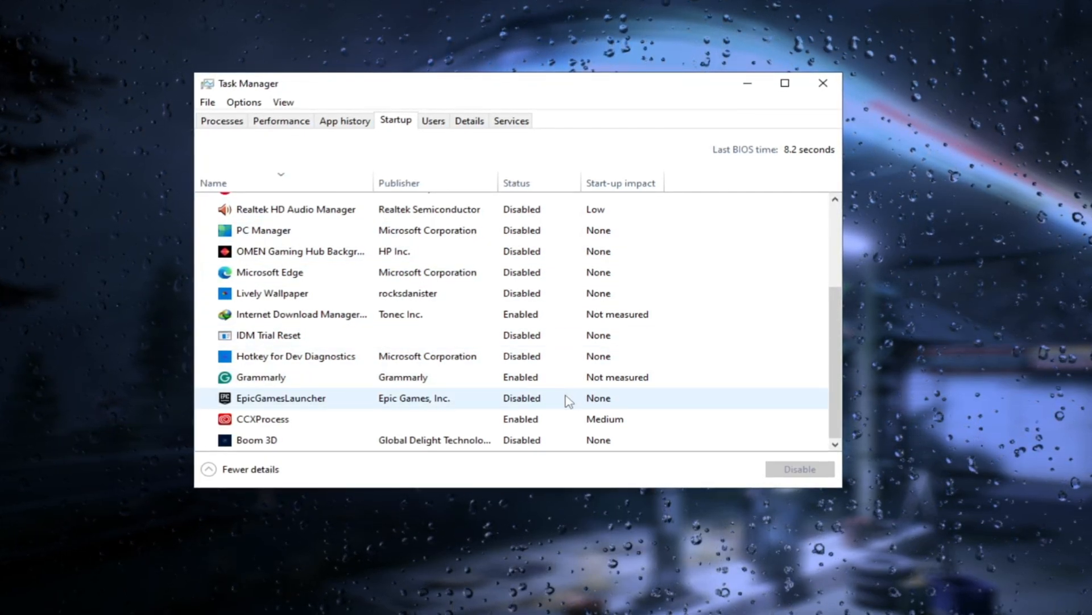
click(823, 83)
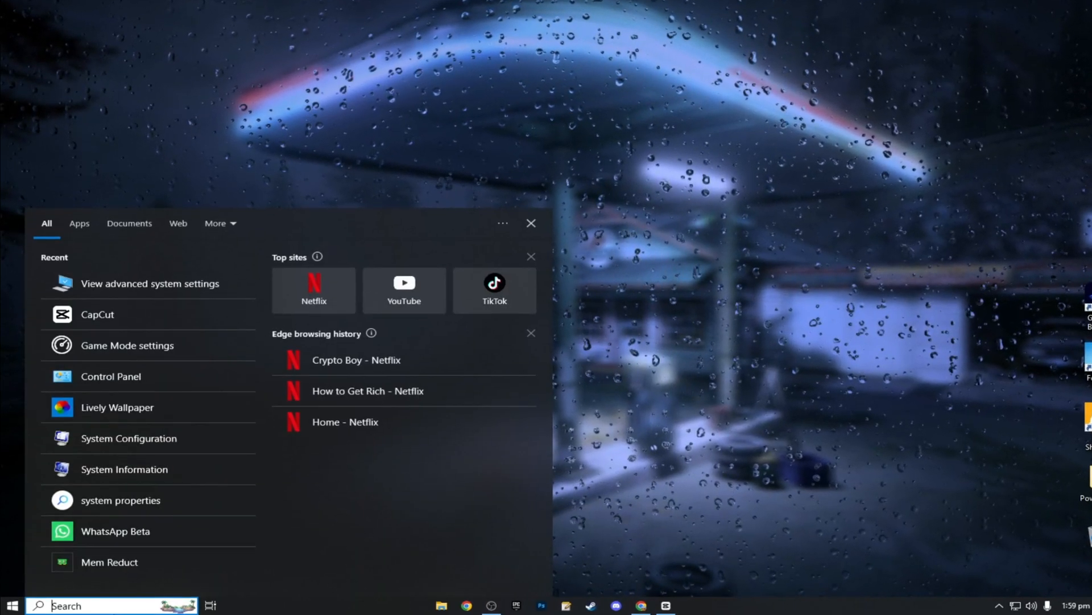
Step: Search 'advanced' and open View advanced system settings
text(advanced sy)
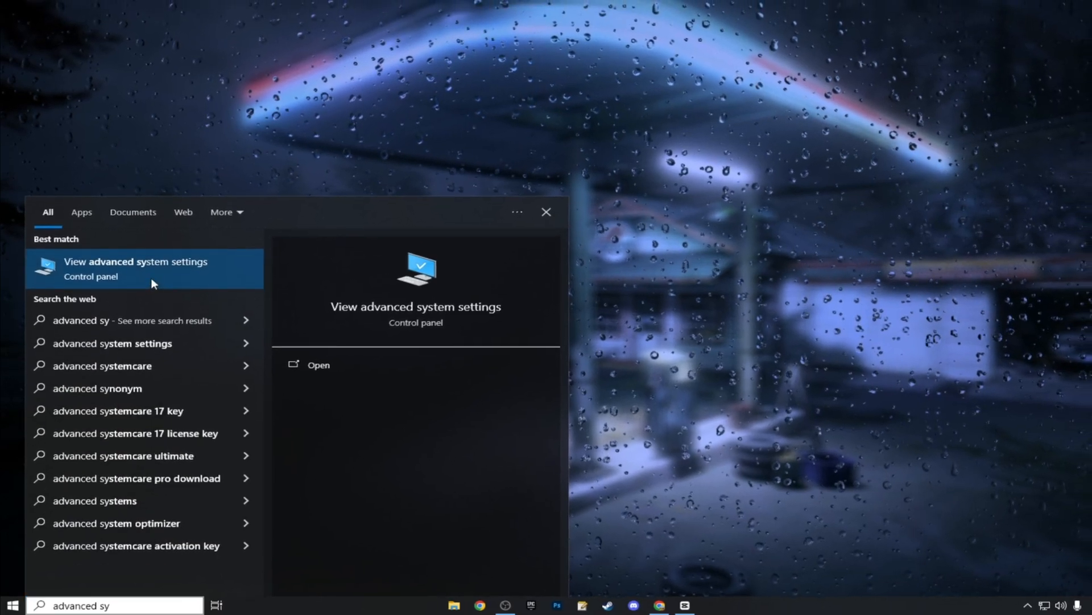
click(135, 268)
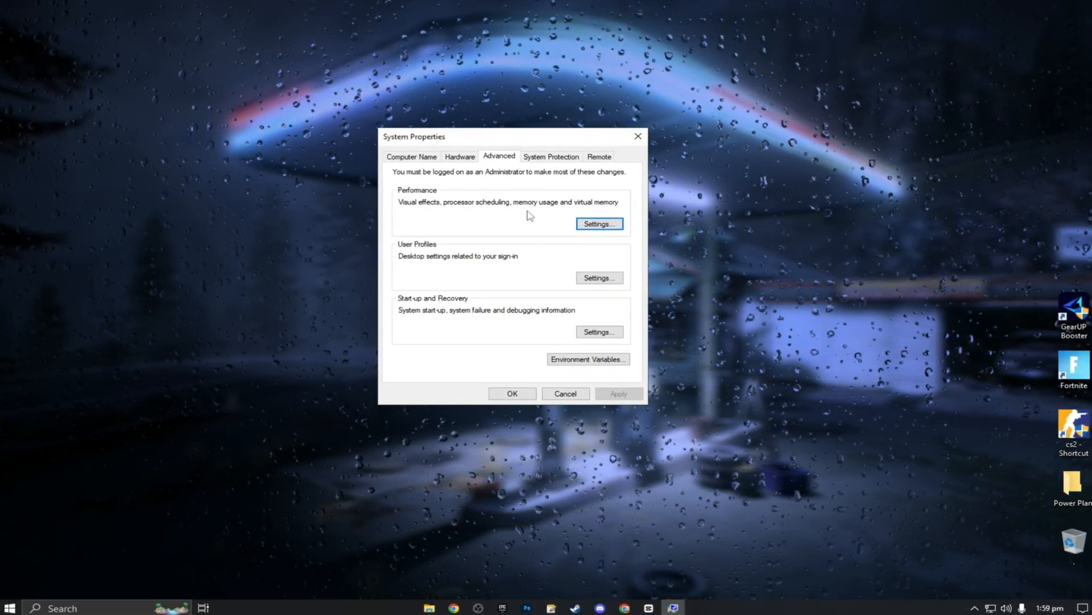
Step: Apply custom visual effects in Performance Options and close System Properties
click(599, 223)
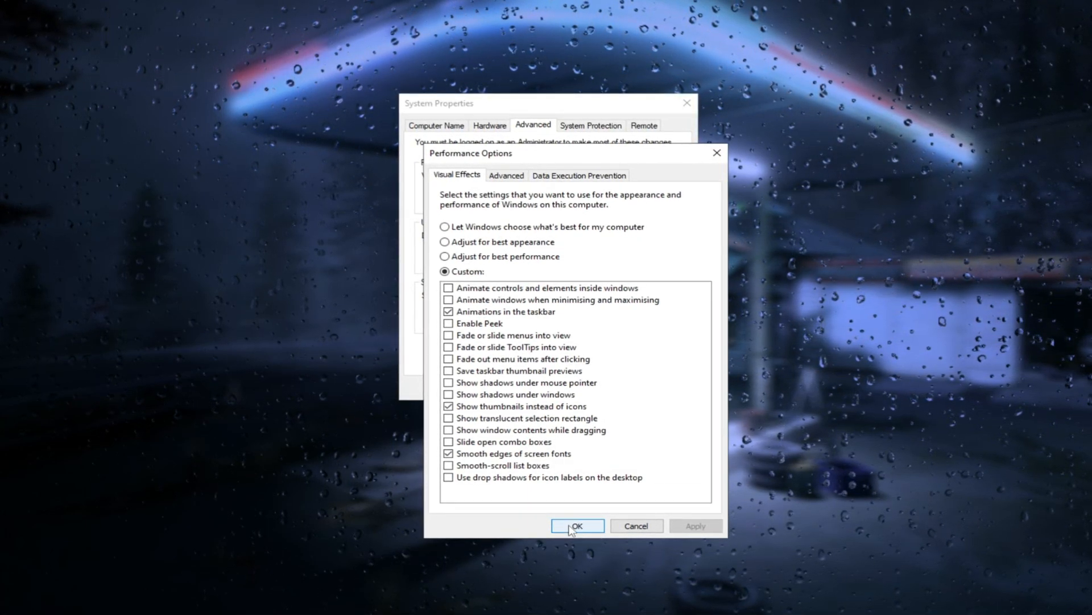
click(577, 525)
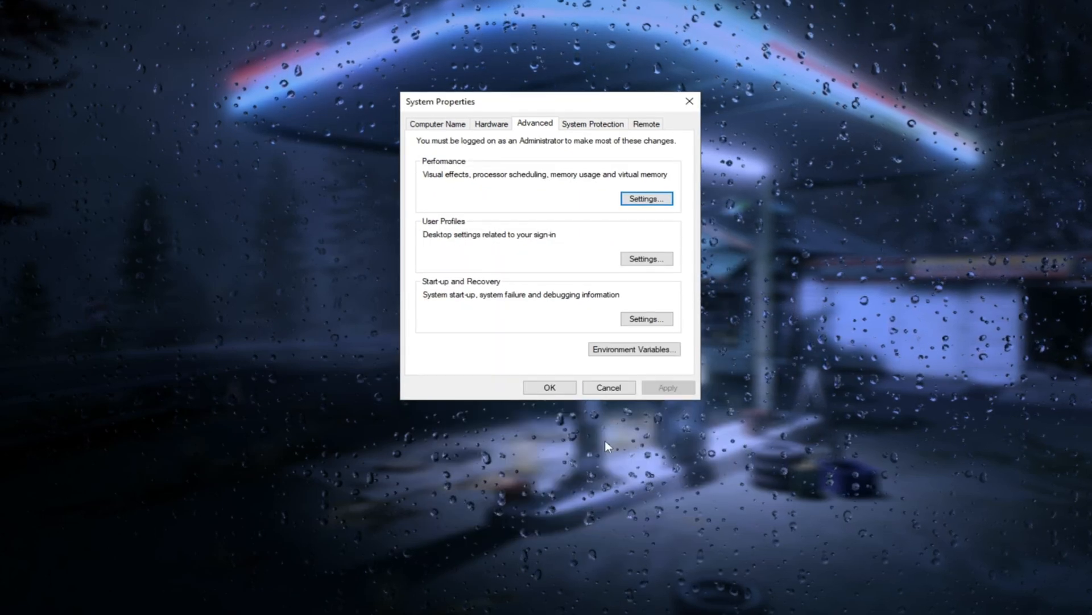
click(609, 387)
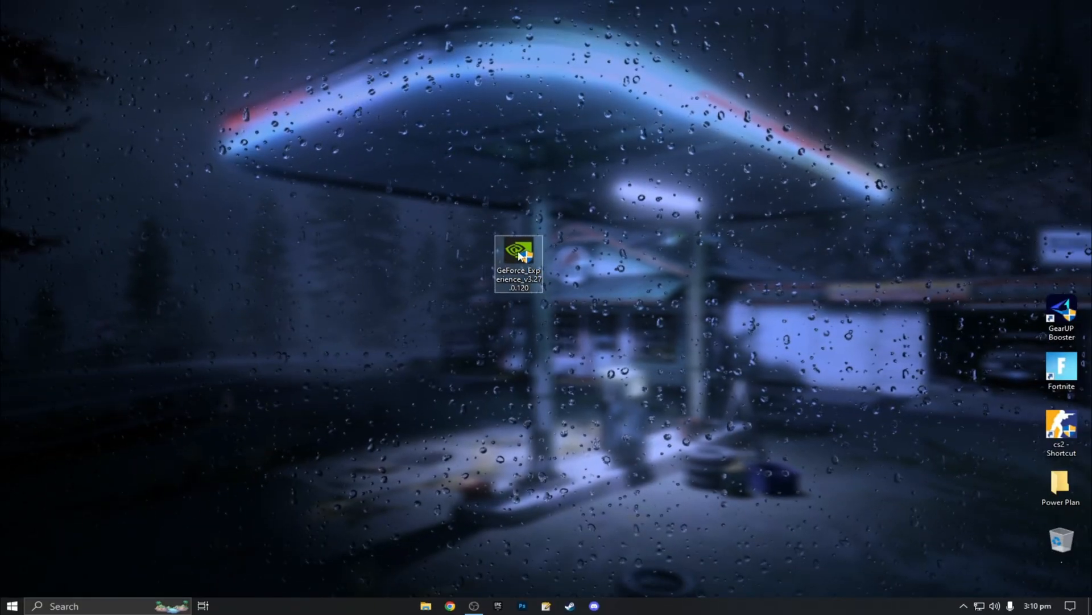
mouse_move(519, 255)
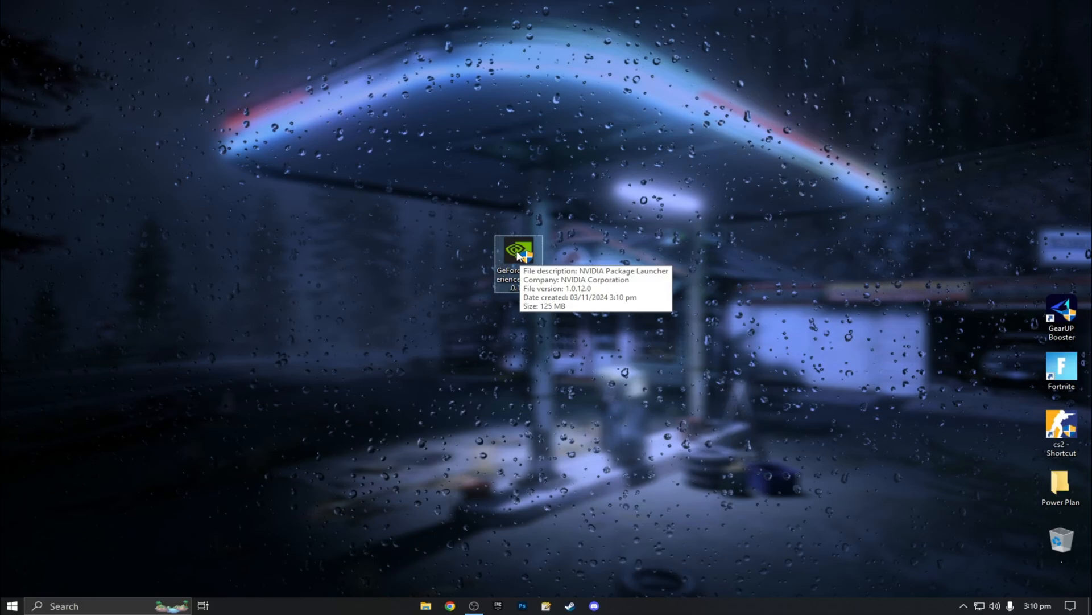
Step: Launch the NVIDIA App from the desktop installer and view its System overview
double_click(514, 251)
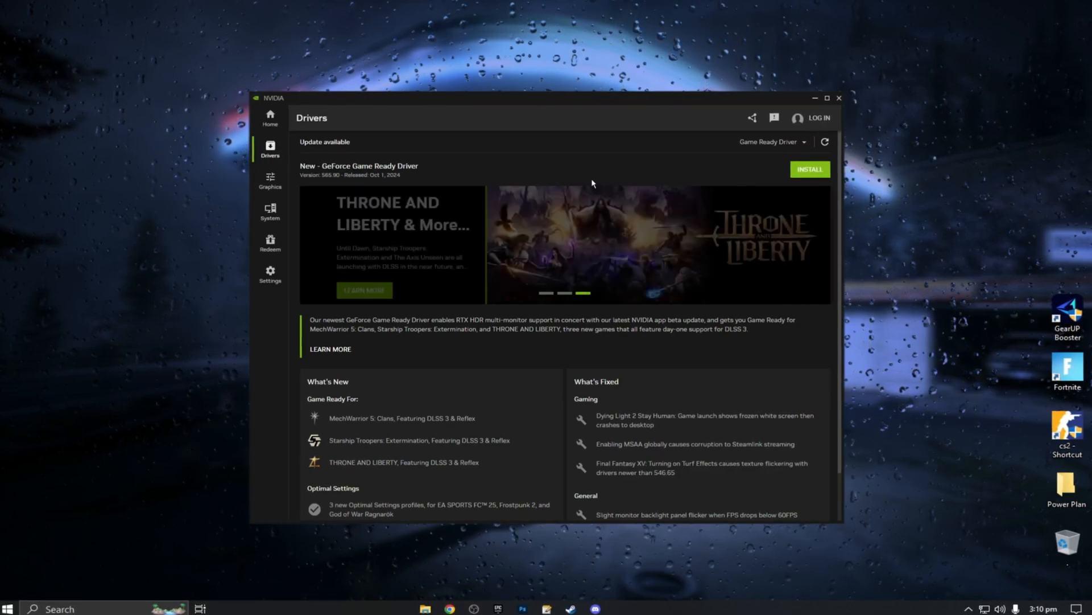
click(270, 211)
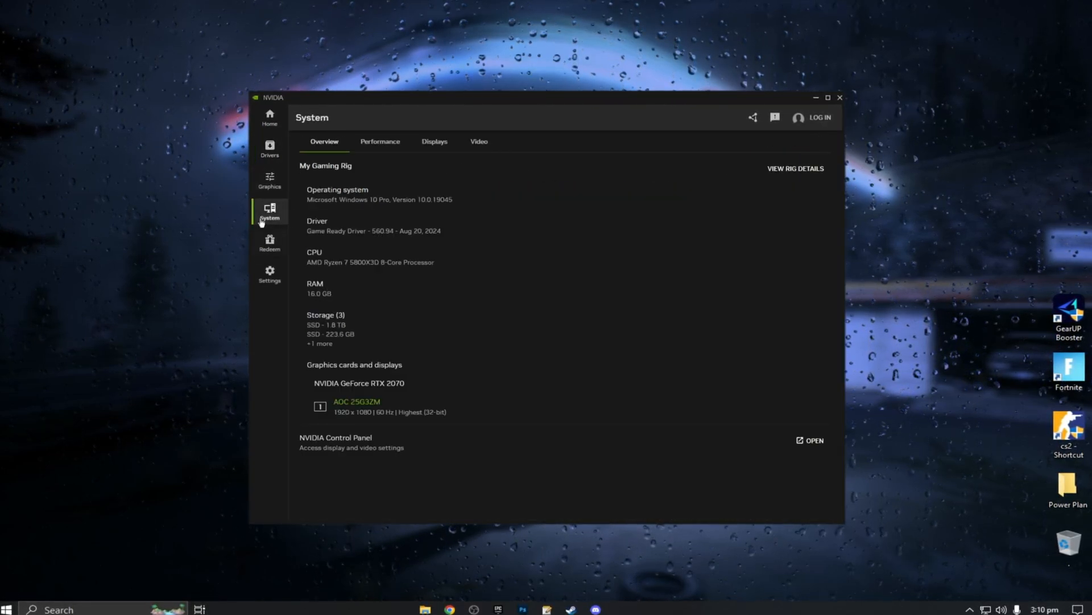
Step: Show the Performance page and keep Automatic Tuning on (+62 MHz GPU, +200 MHz VRAM)
click(380, 141)
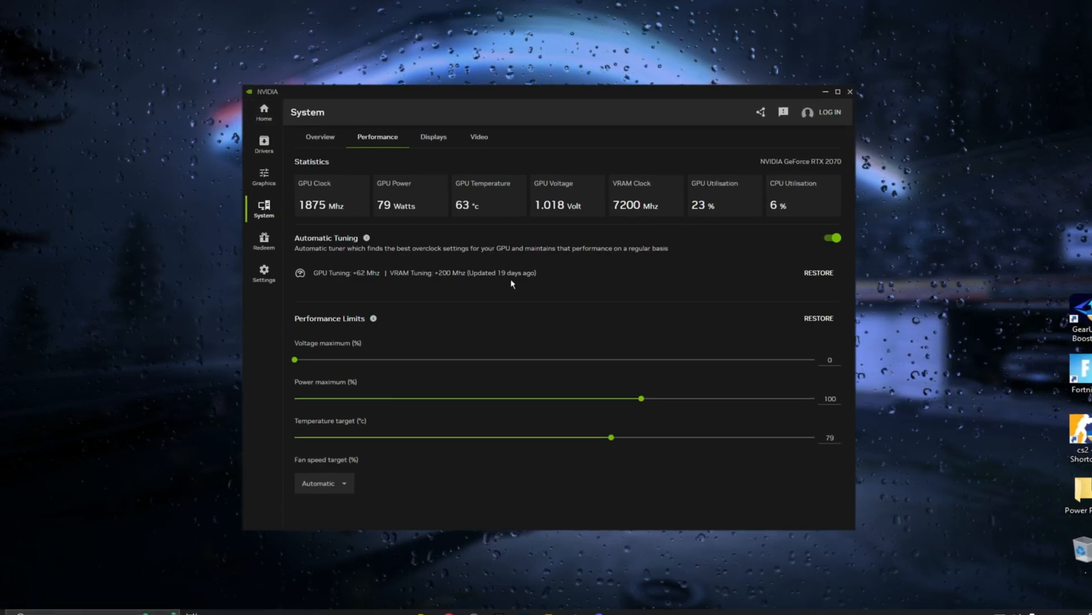
mouse_move(491, 340)
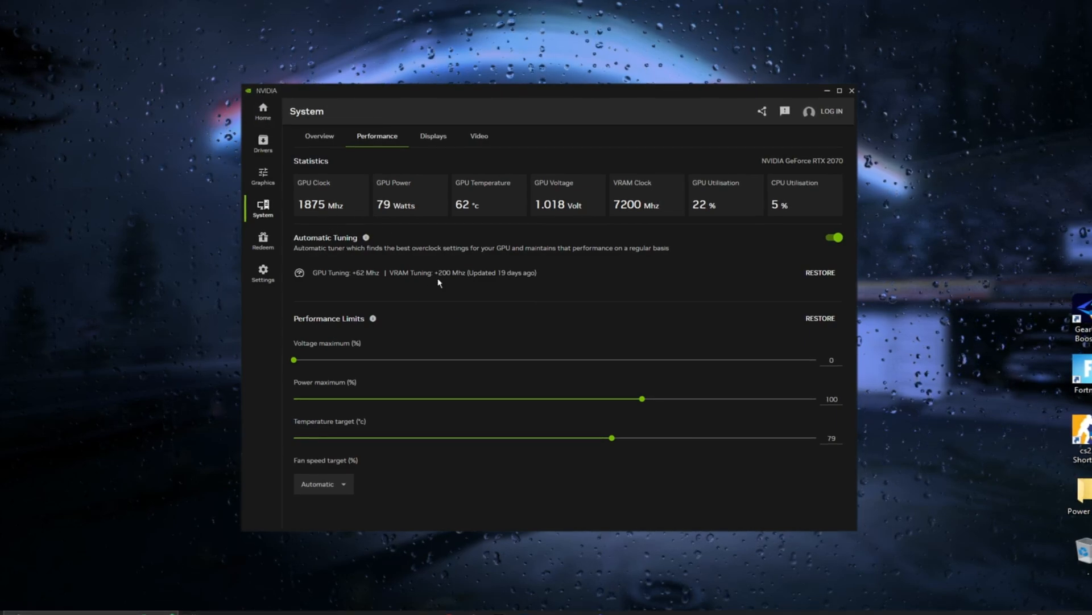
click(833, 237)
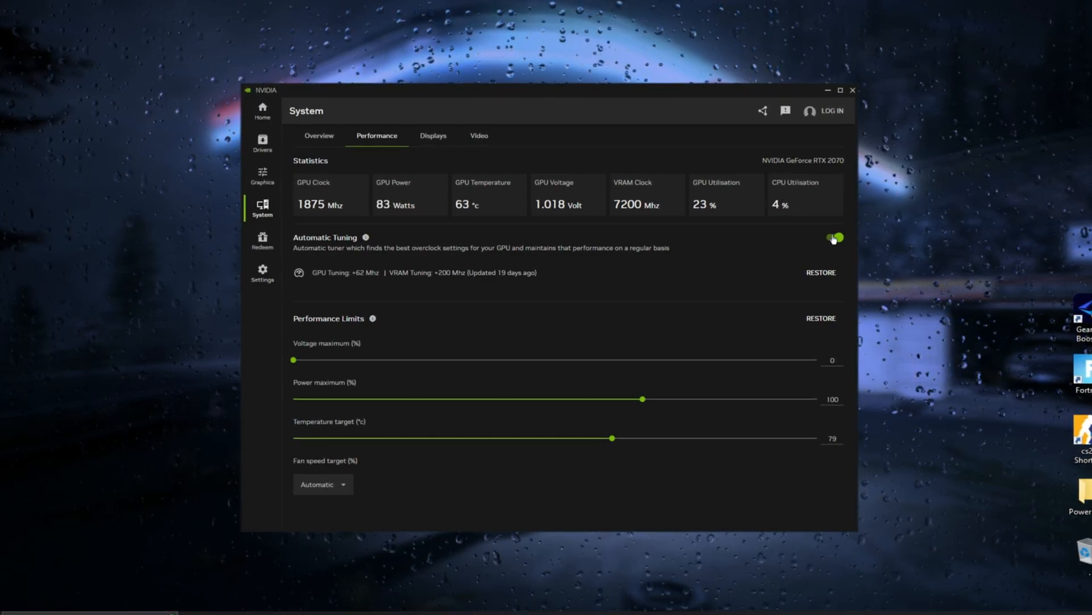
Step: Switch the fan speed target to Manual, revealing the fan speed slider at 0
click(835, 236)
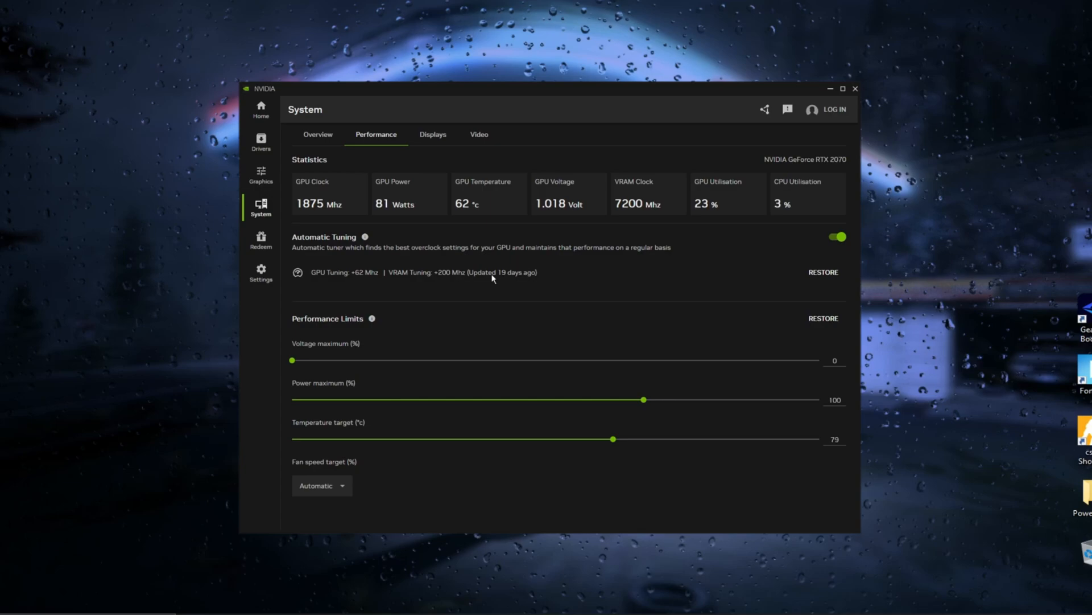
mouse_move(661, 284)
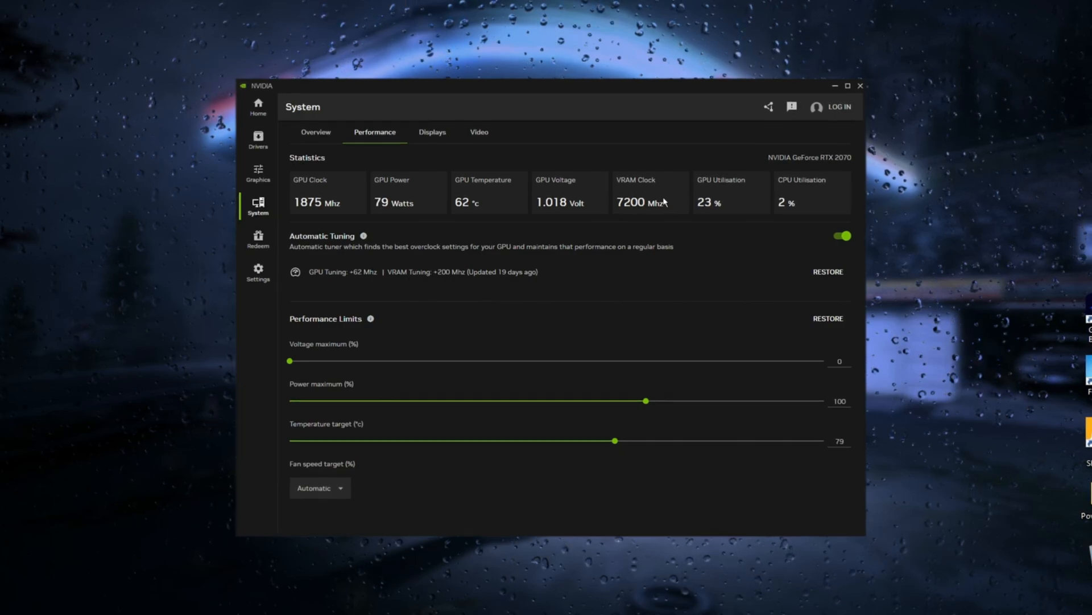
mouse_move(509, 257)
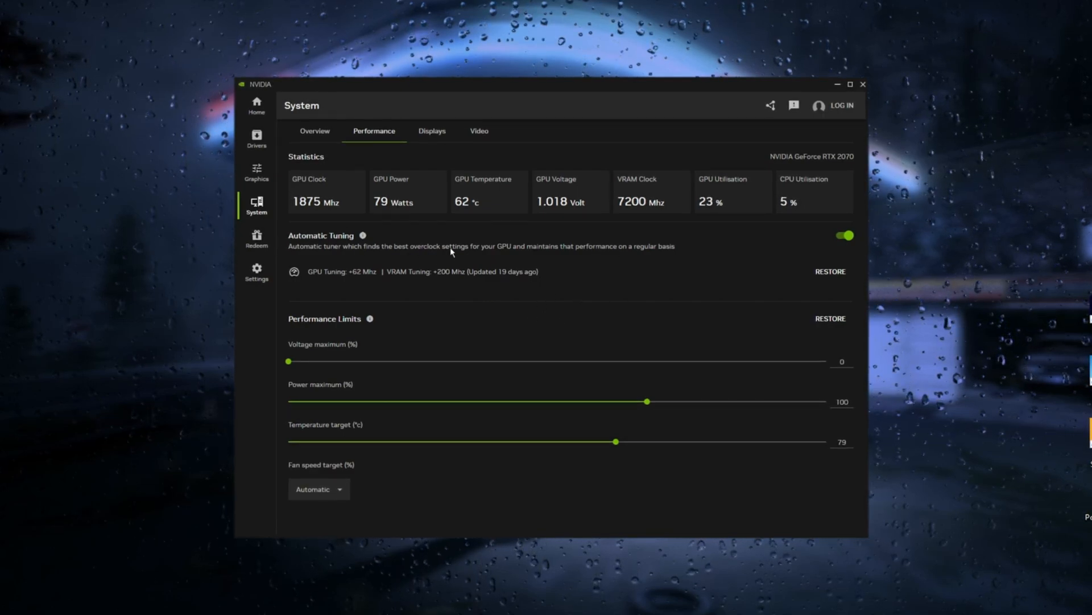
mouse_move(847, 161)
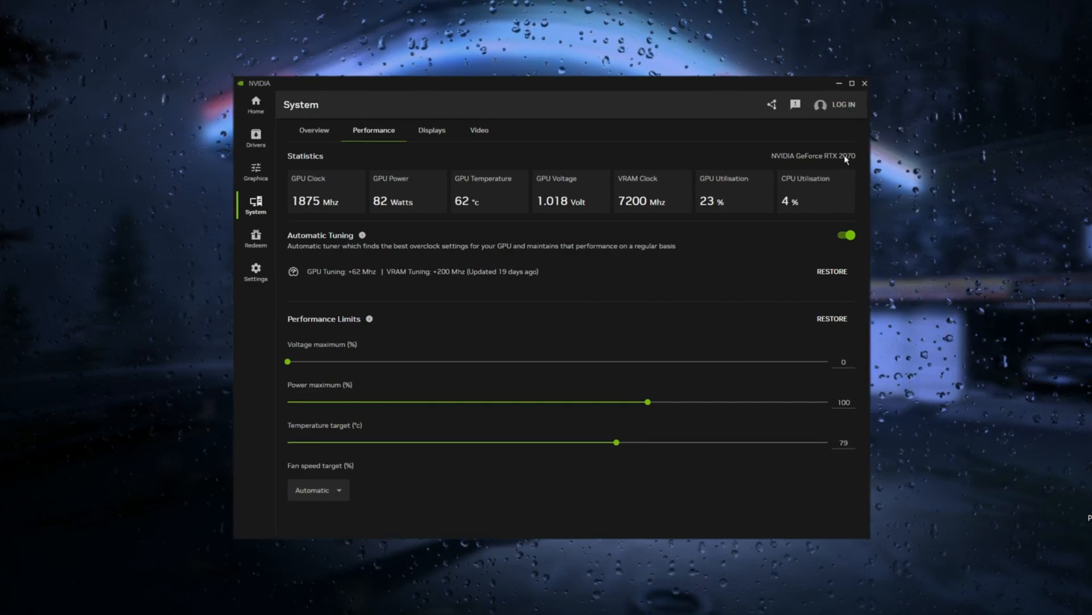
mouse_move(401, 261)
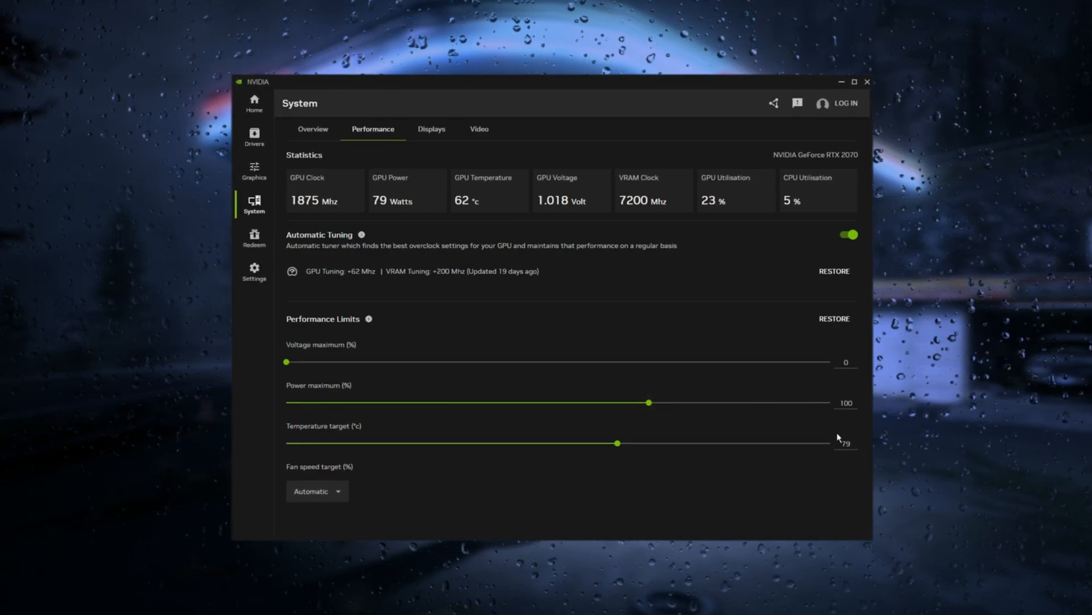
mouse_move(547, 448)
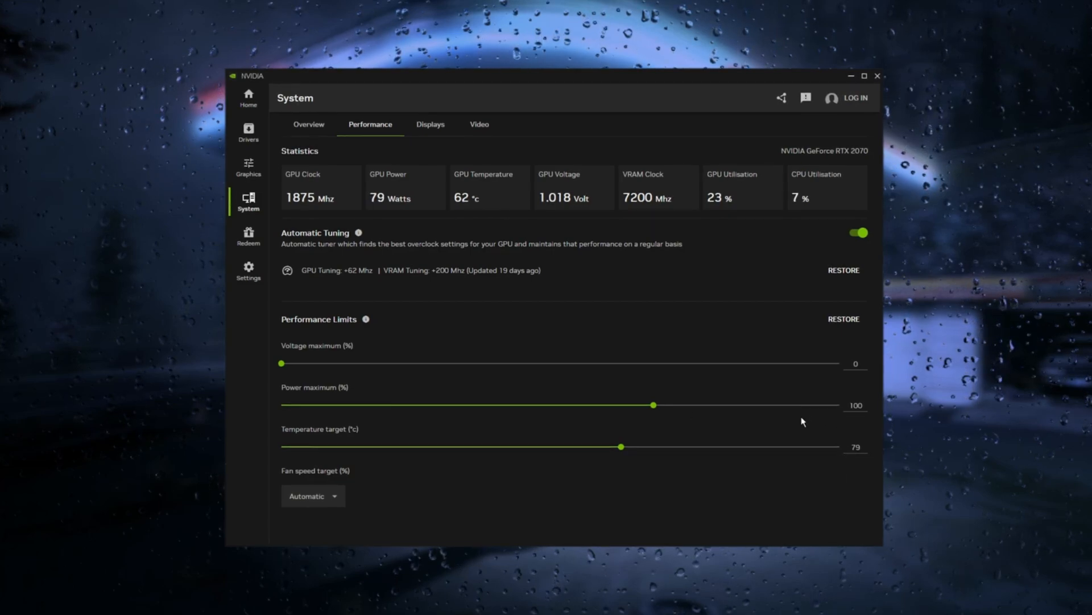
mouse_move(366, 475)
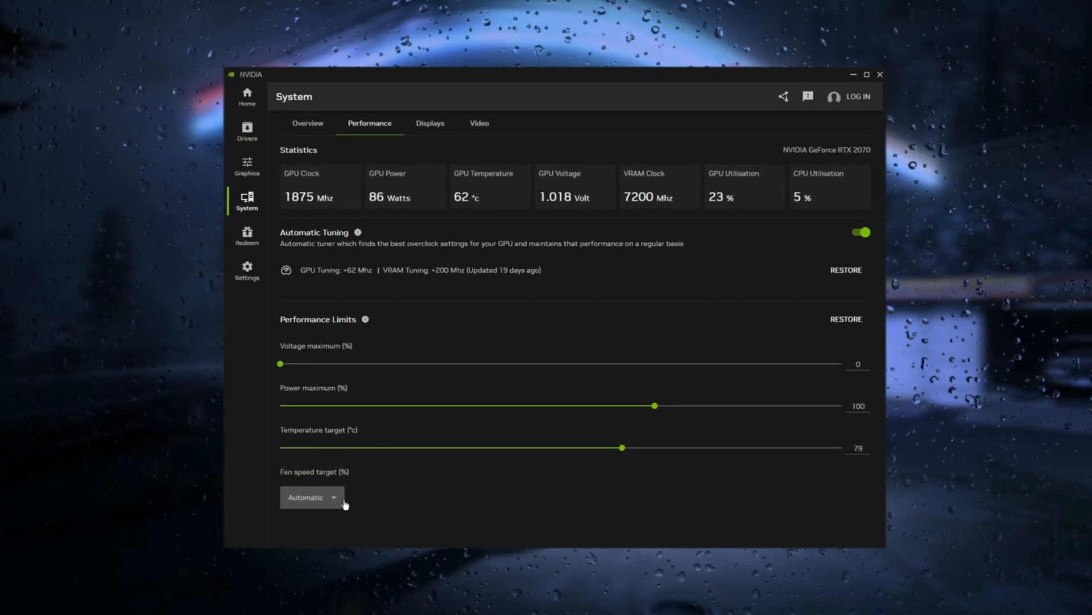
click(311, 497)
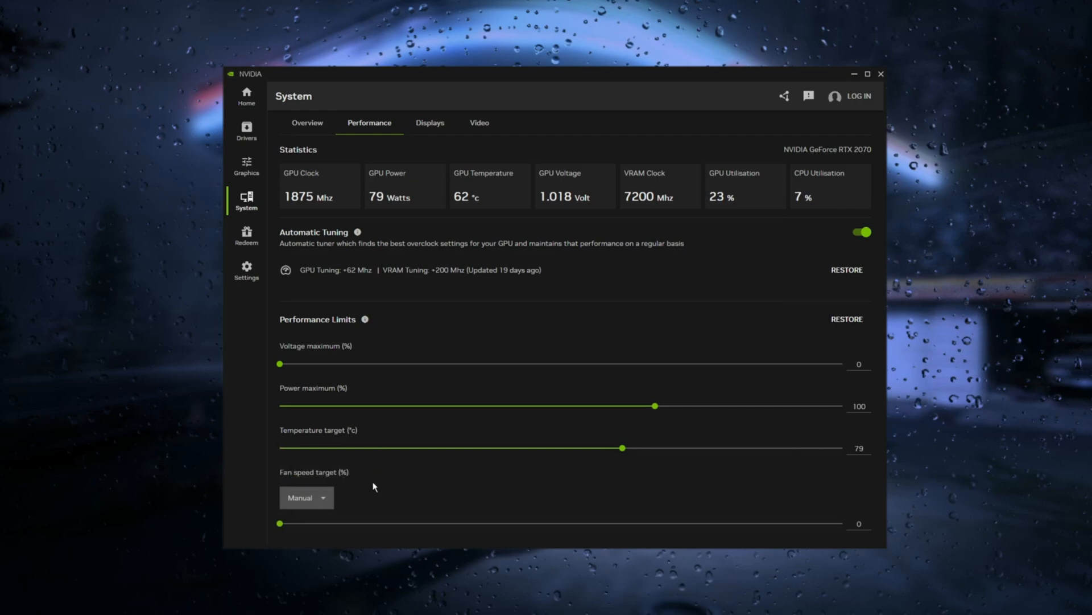
drag(280, 523, 667, 524)
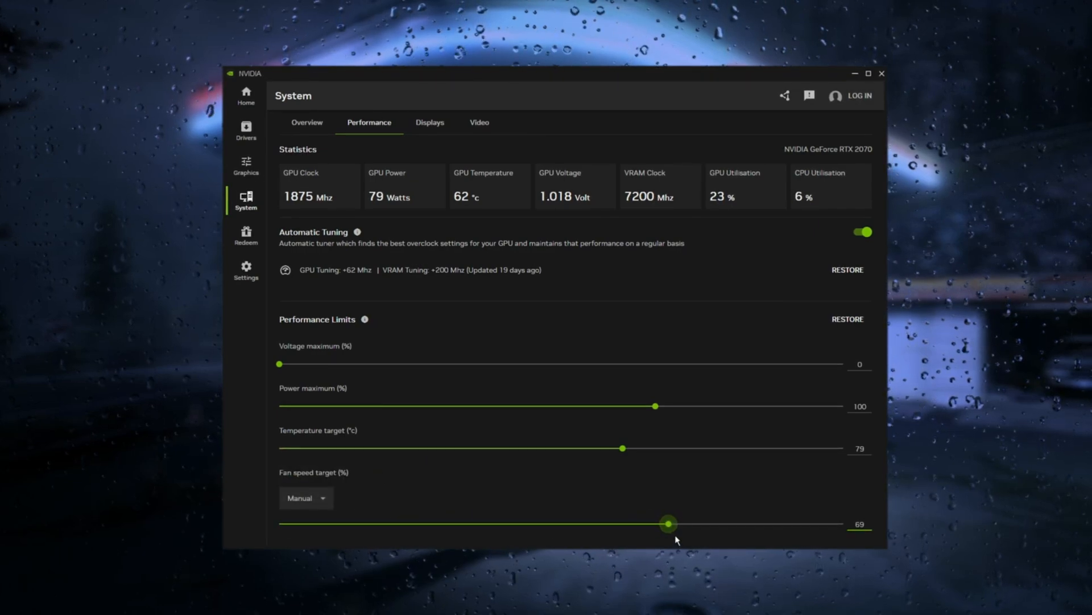
drag(667, 524, 341, 524)
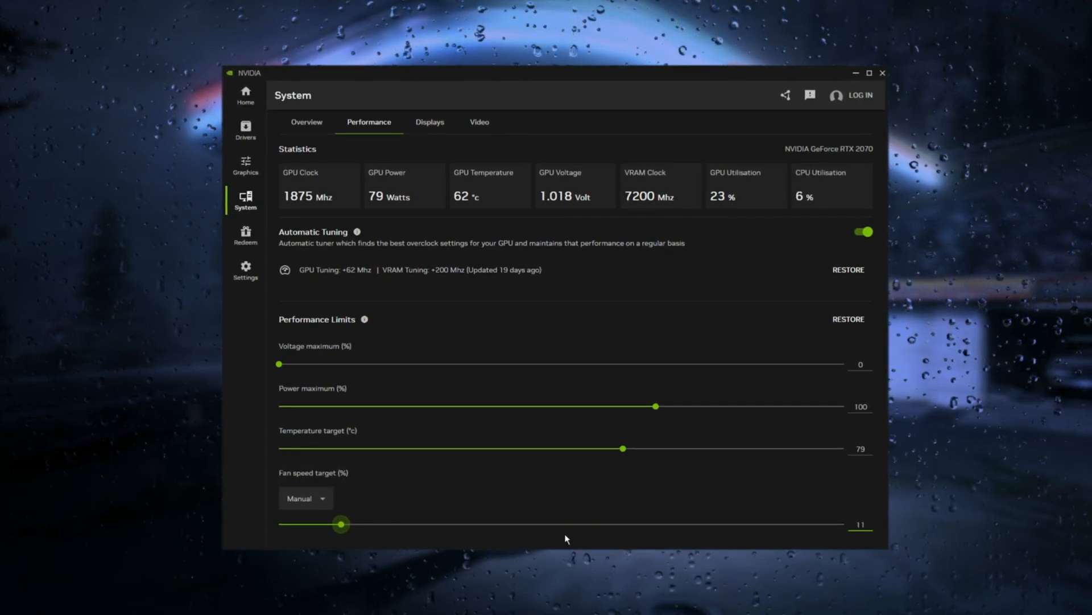
mouse_move(797, 542)
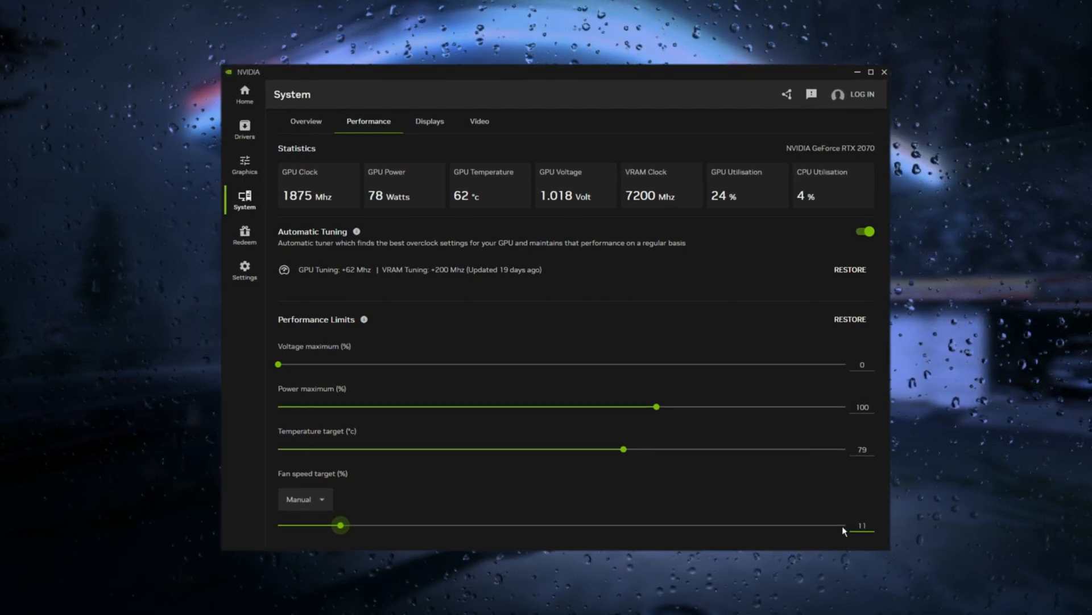
drag(339, 525, 795, 525)
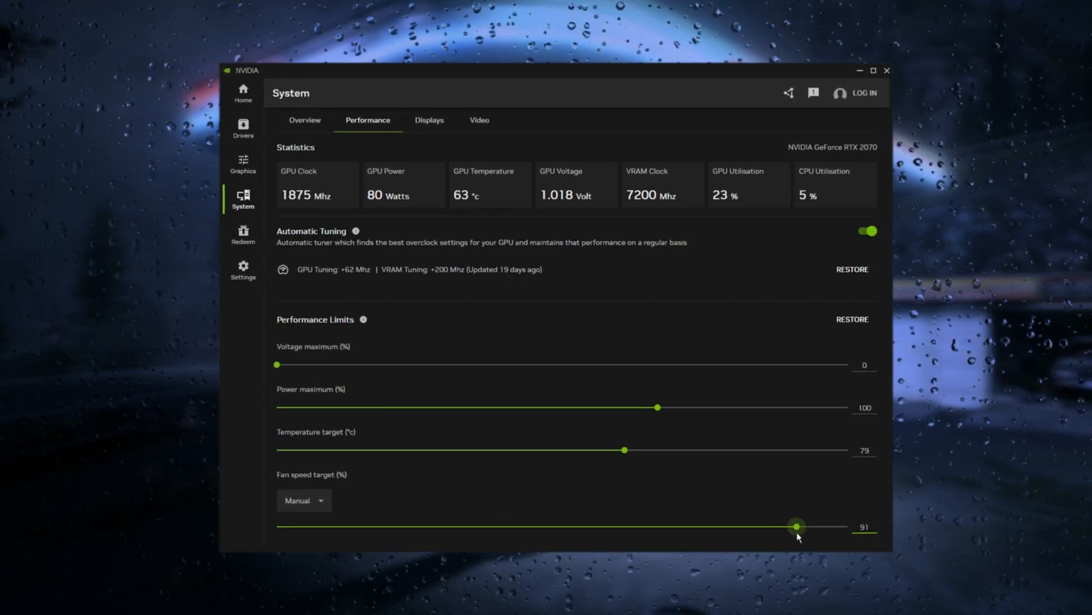
drag(797, 527, 773, 527)
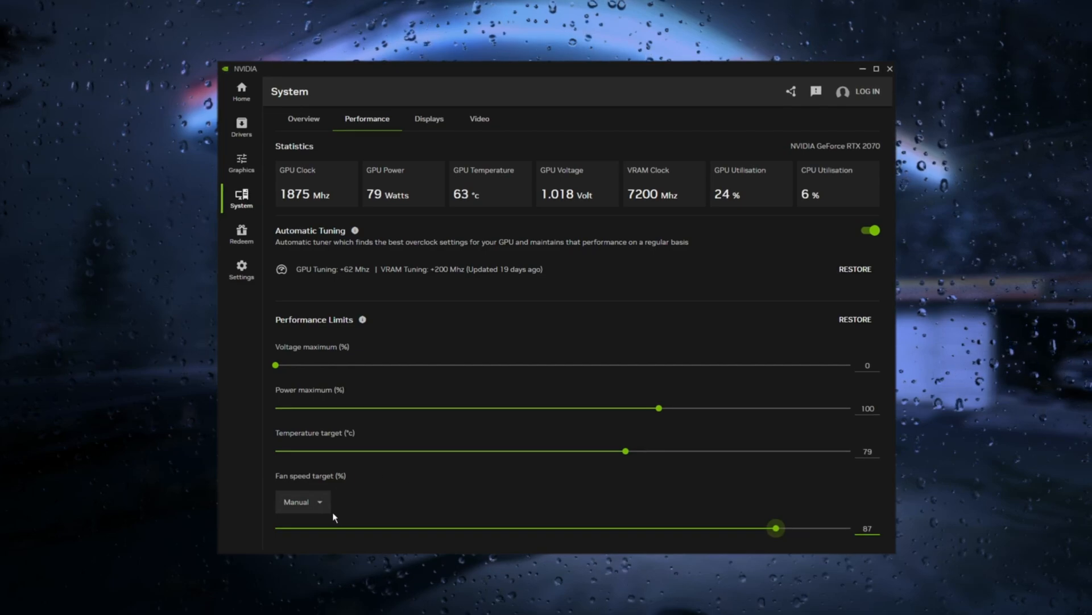
click(302, 501)
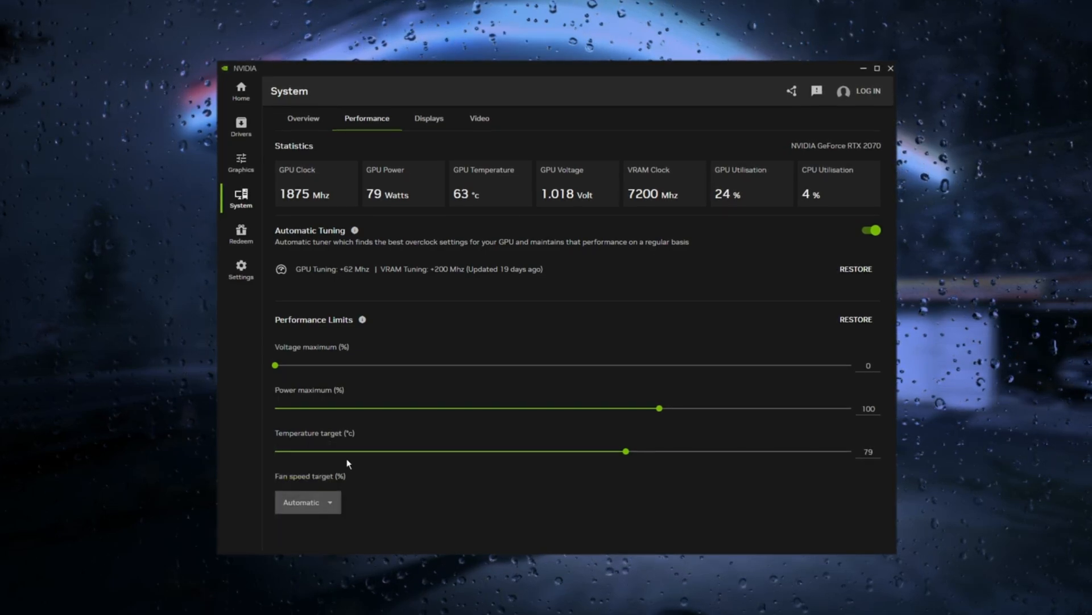
click(307, 502)
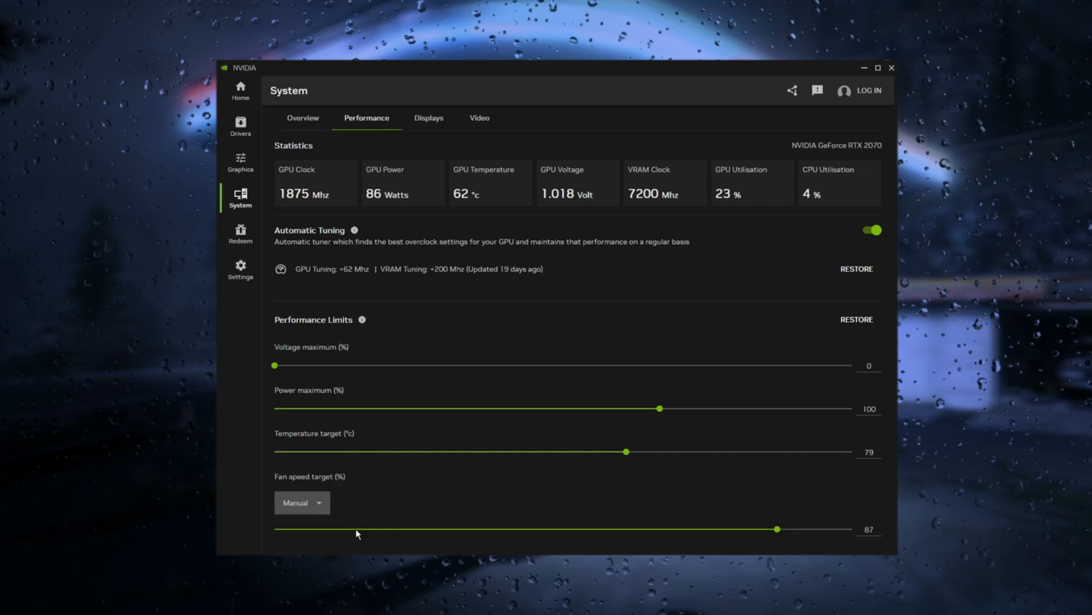
drag(778, 529, 649, 529)
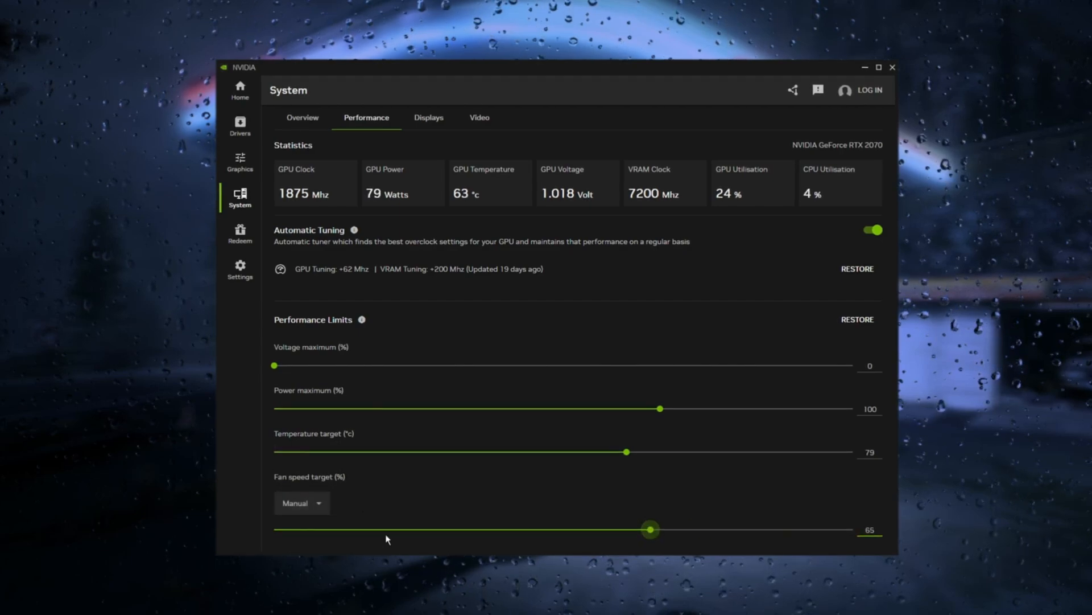
click(301, 502)
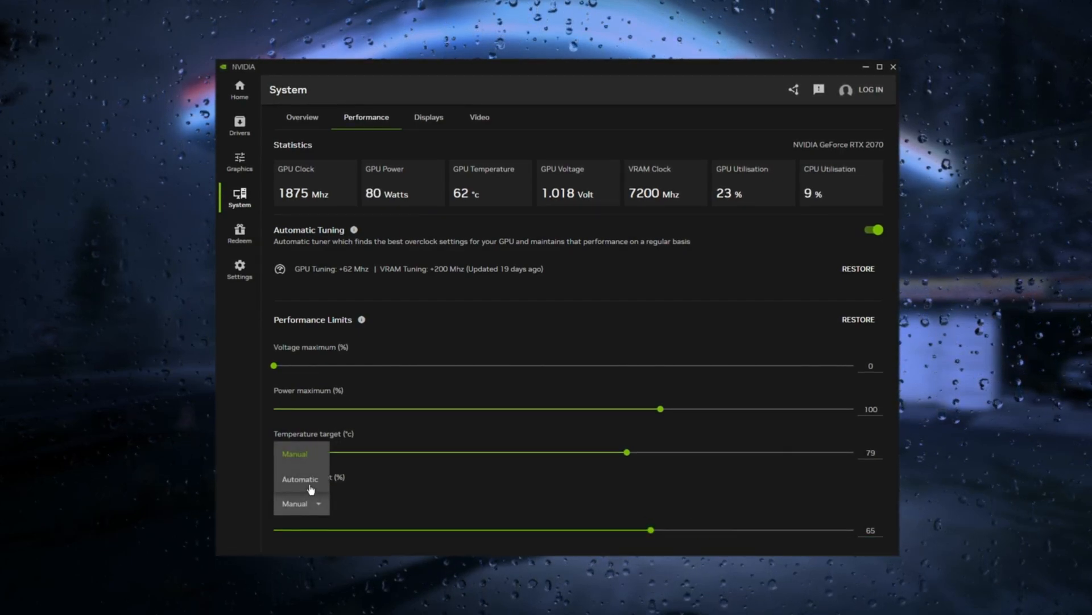
click(300, 479)
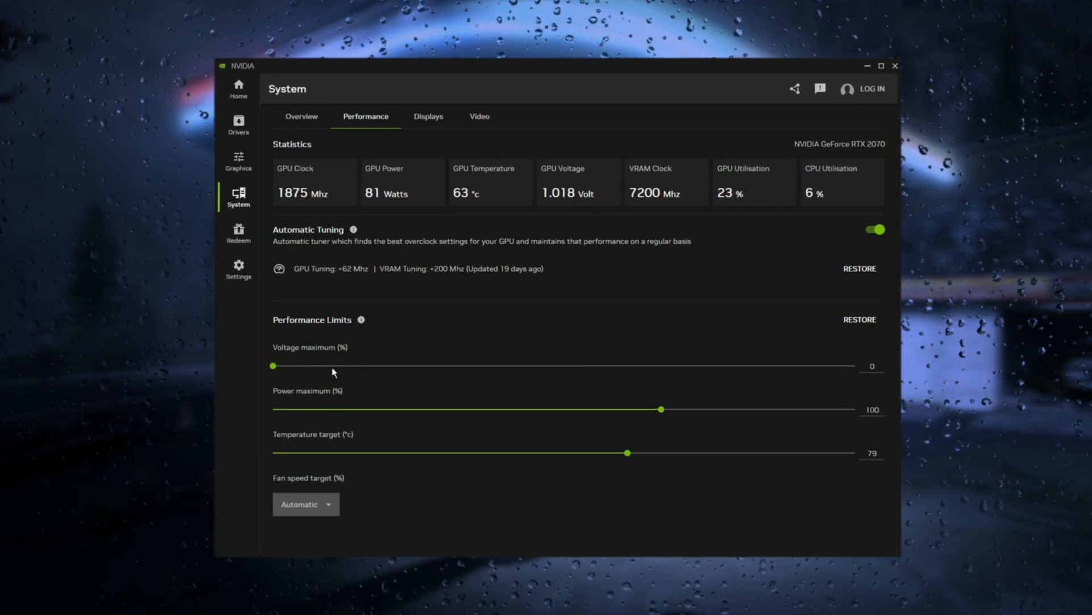
mouse_move(611, 460)
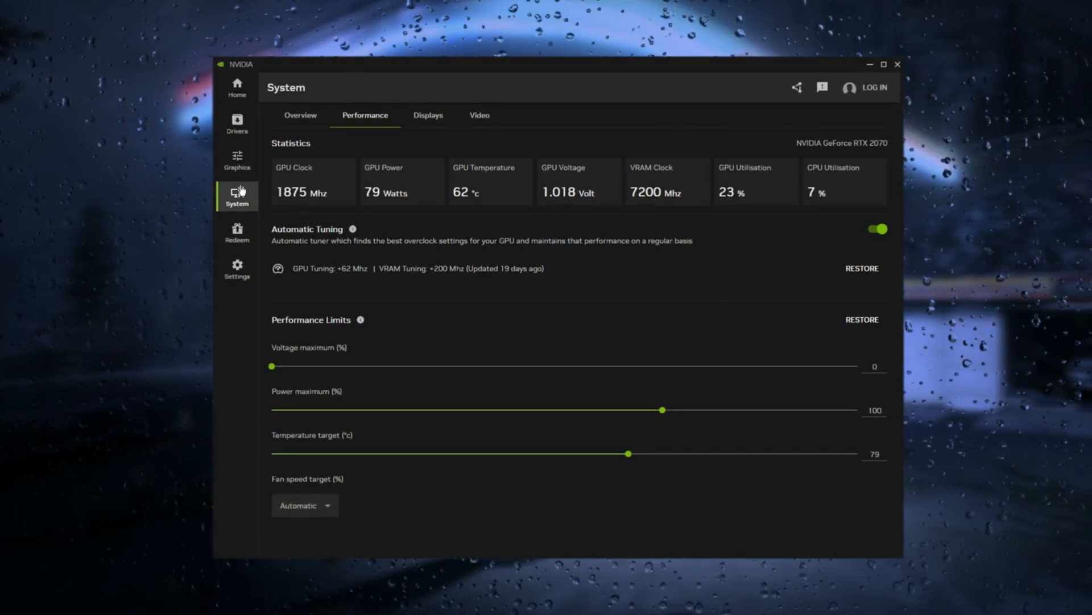
Step: Select Fortnite under Graphics program settings to see its not-optimised details
click(237, 158)
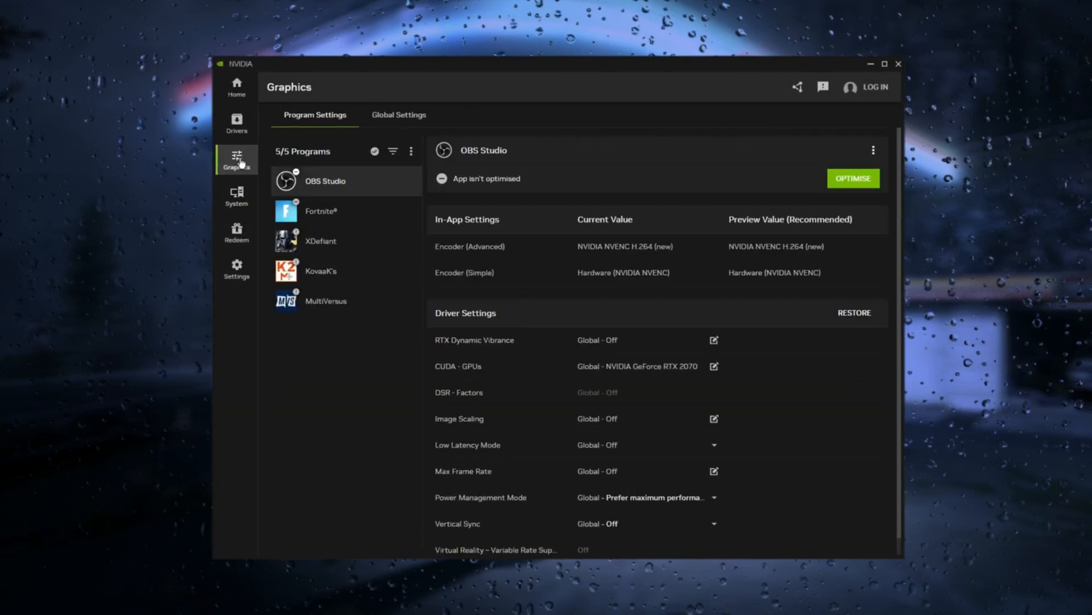
click(332, 210)
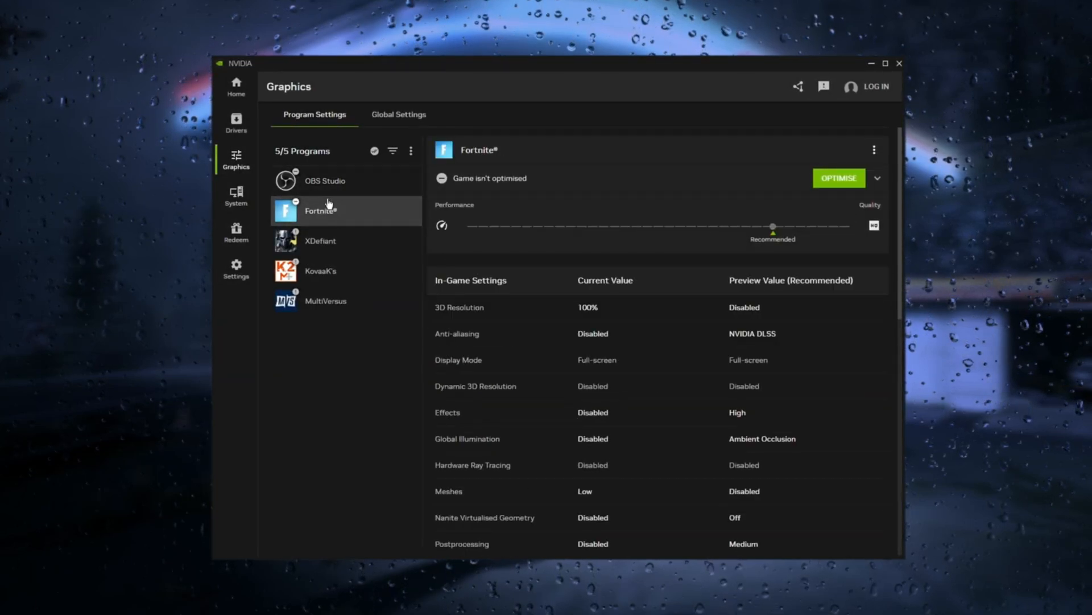
mouse_move(344, 269)
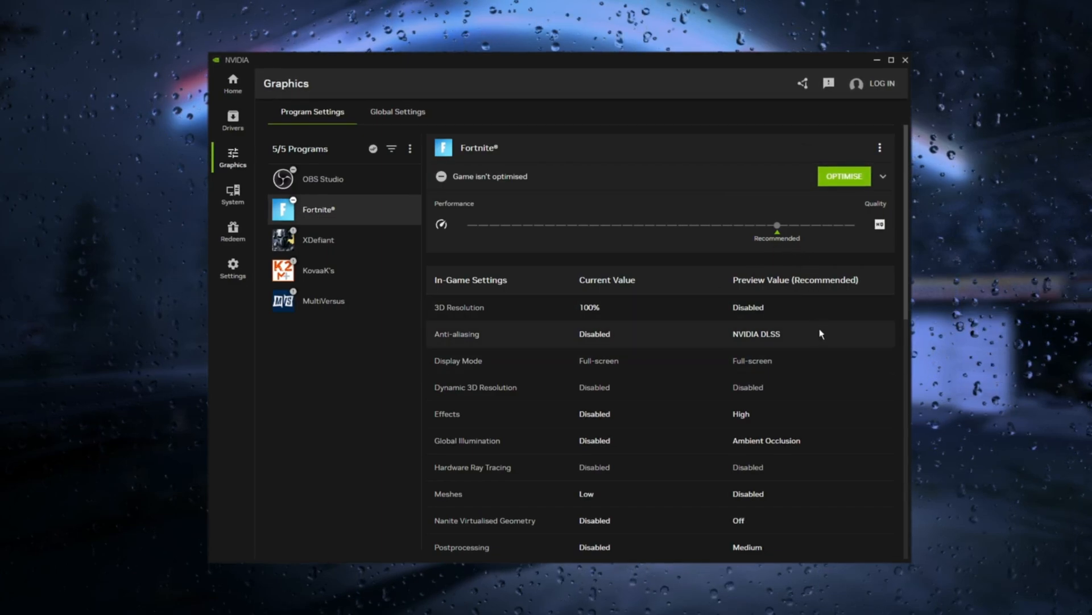
mouse_move(812, 294)
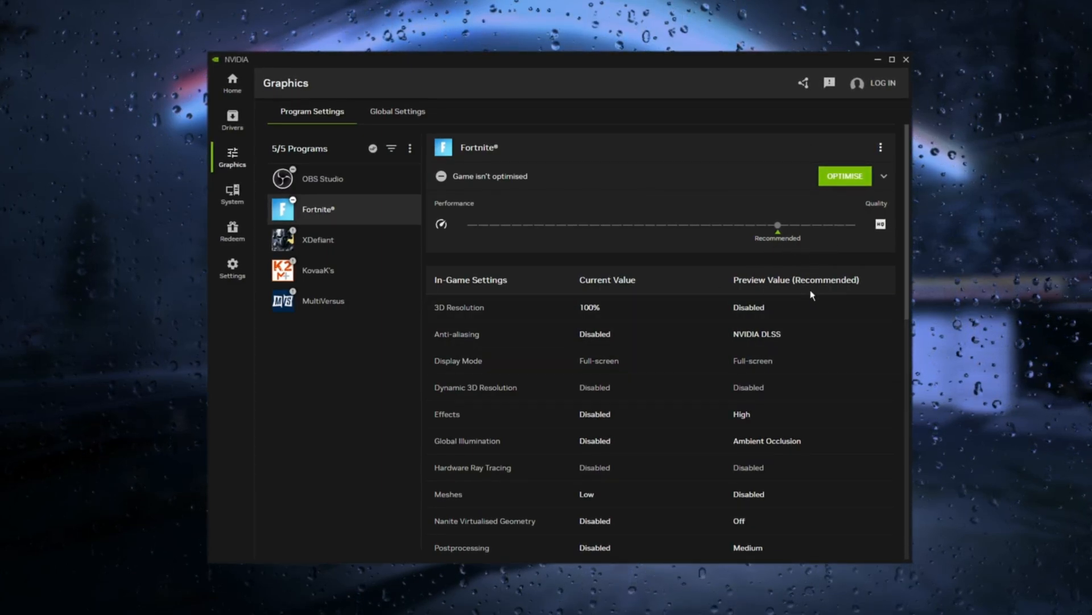
mouse_move(760, 294)
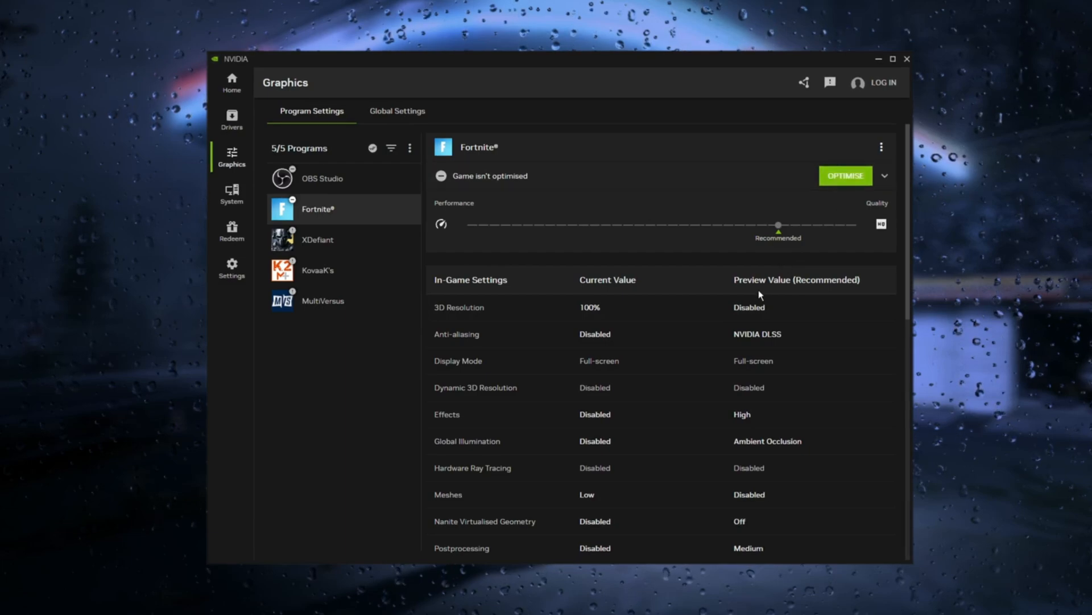
mouse_move(433, 428)
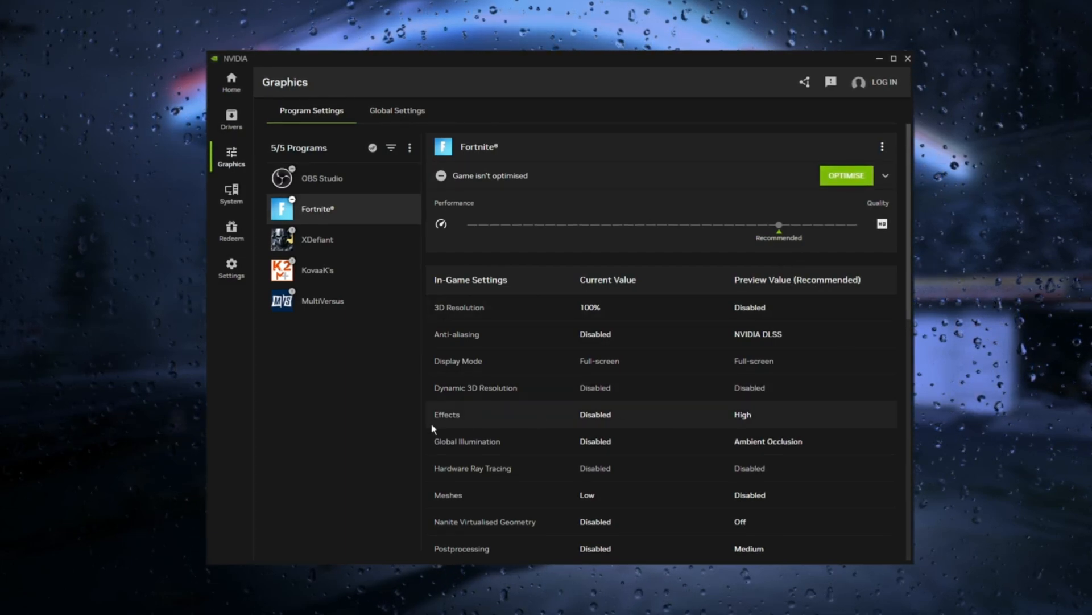
mouse_move(595, 421)
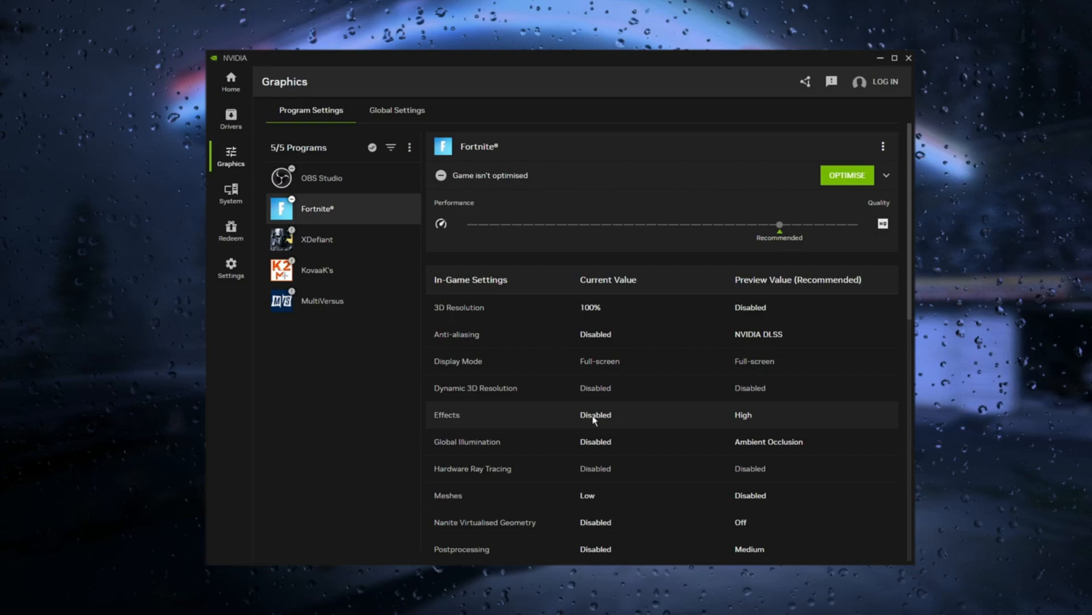
scroll(down, 3)
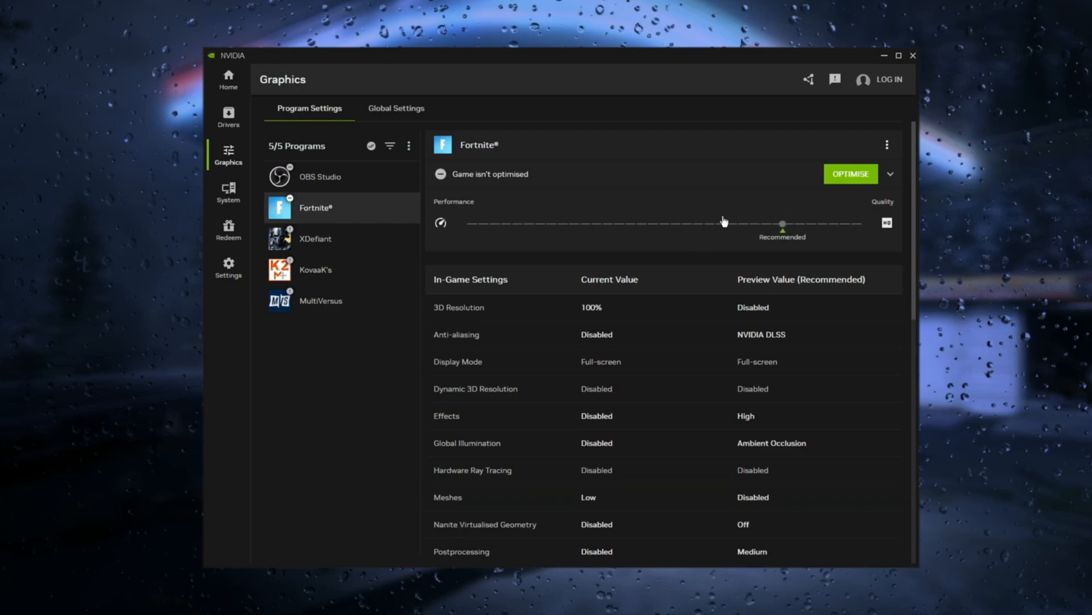
mouse_move(848, 171)
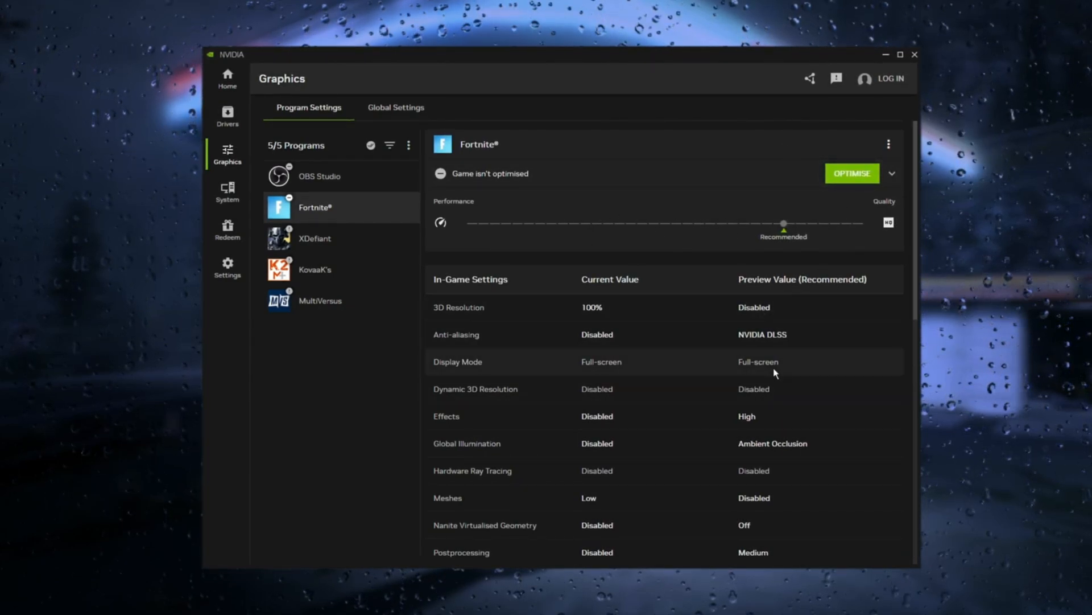
mouse_move(222, 159)
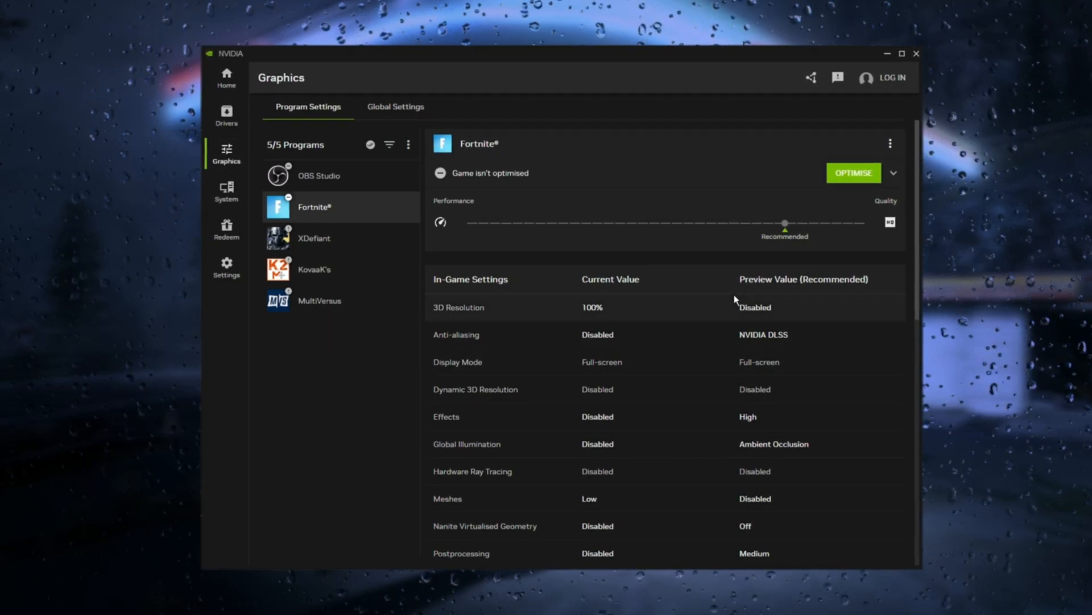
mouse_move(545, 382)
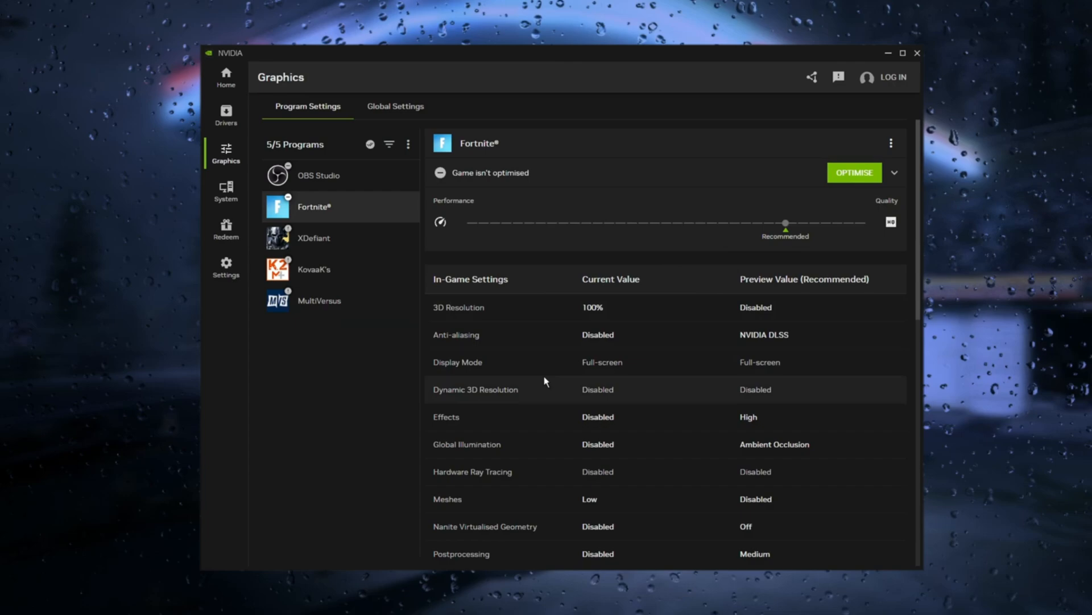
mouse_move(450, 340)
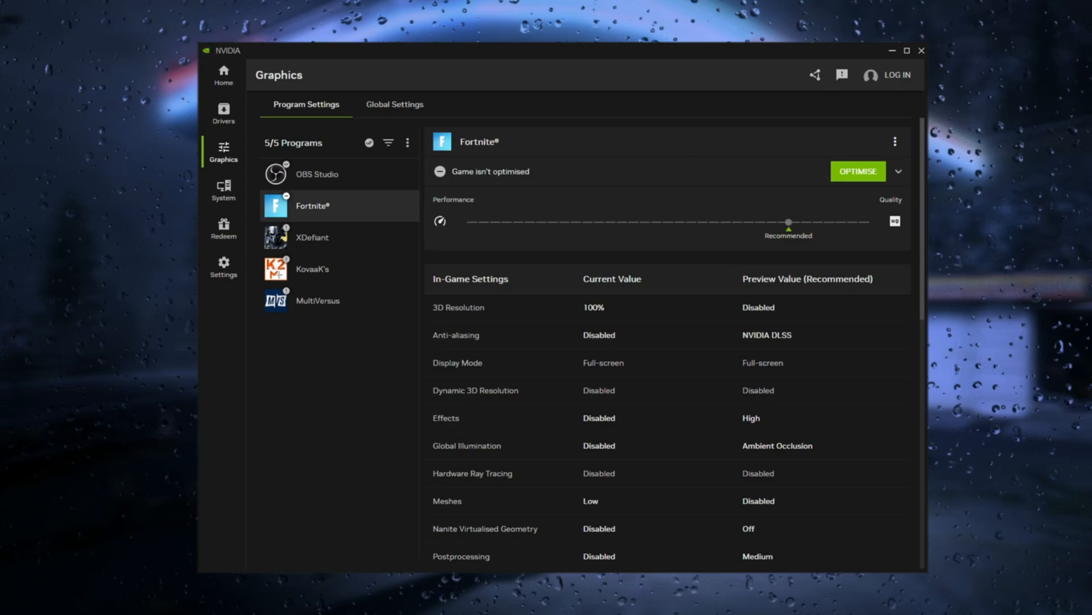
mouse_move(399, 161)
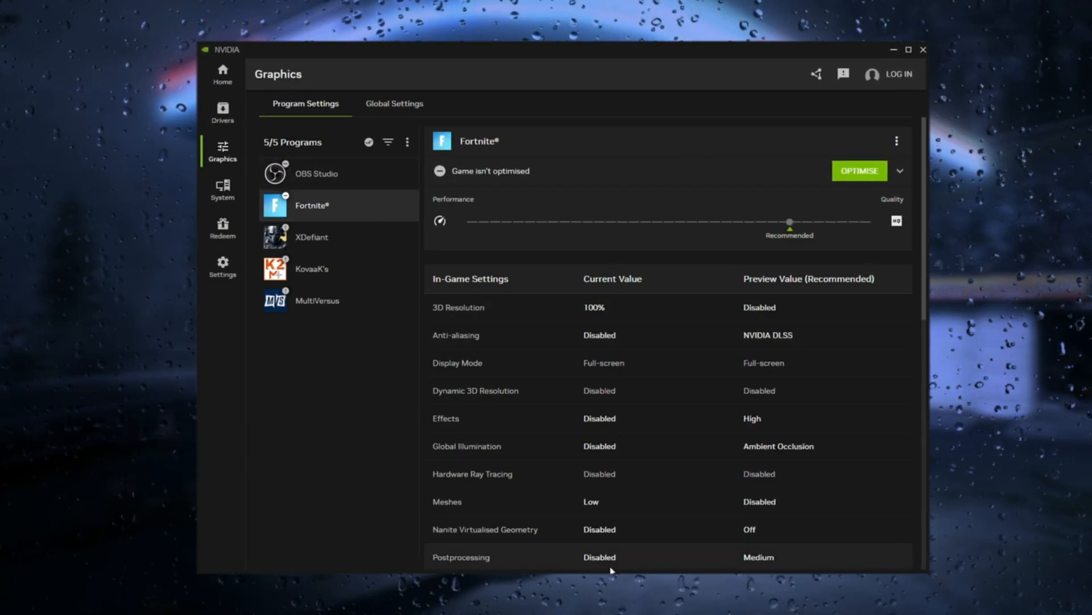
mouse_move(612, 496)
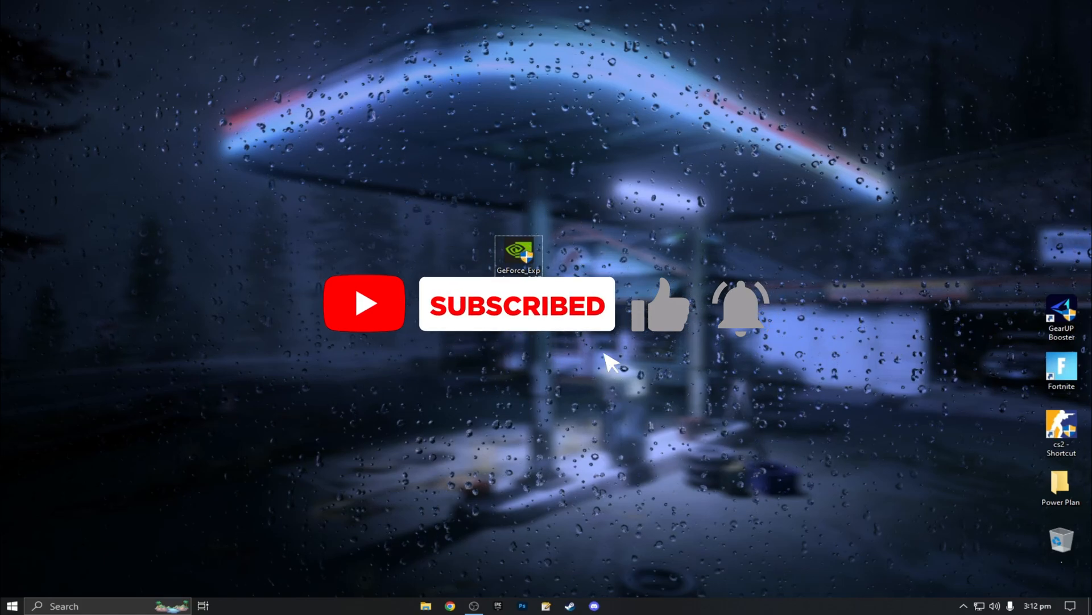
Step: Close the NVIDIA App window, leaving the Windows desktop visible
click(738, 311)
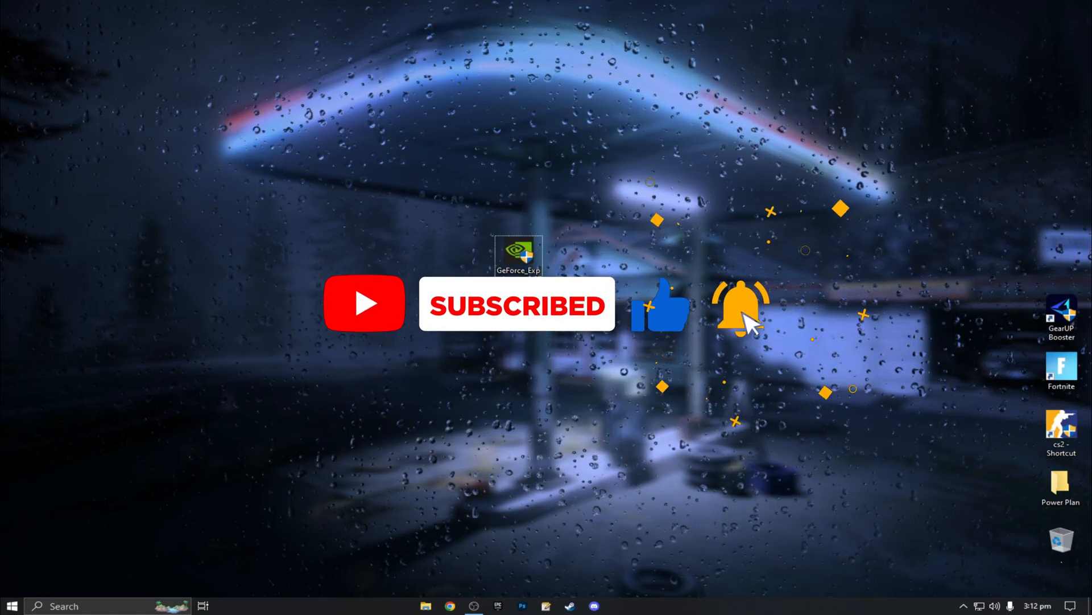